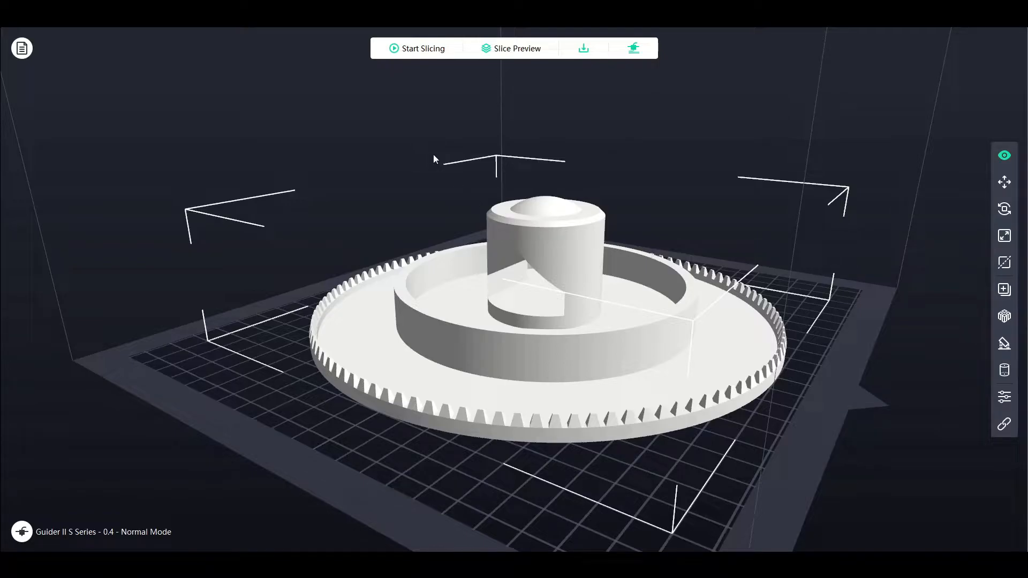
Bring up the Slice dialog's Raft page for the loaded gear model.
left_click(423, 48)
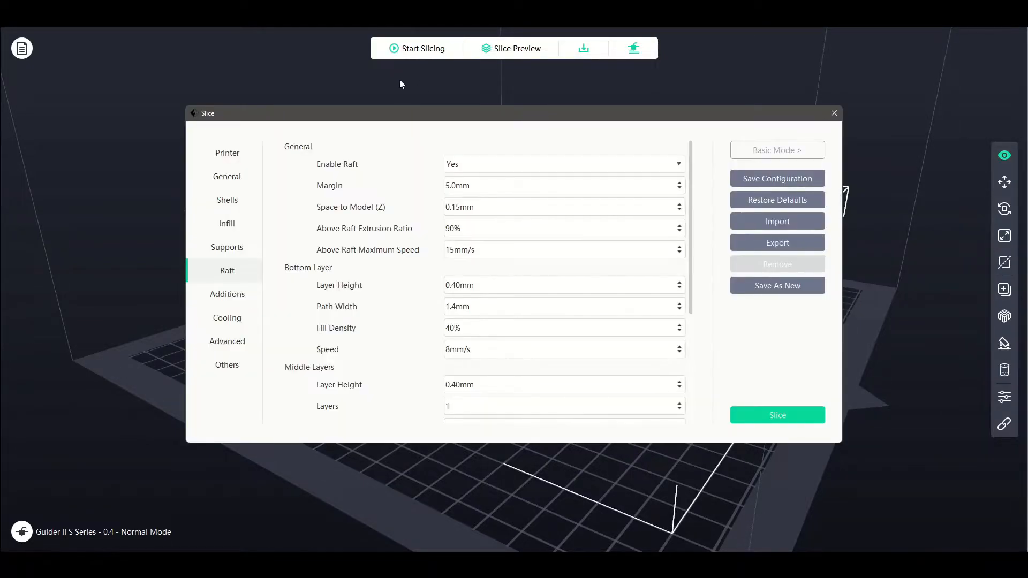
mouse_move(331, 212)
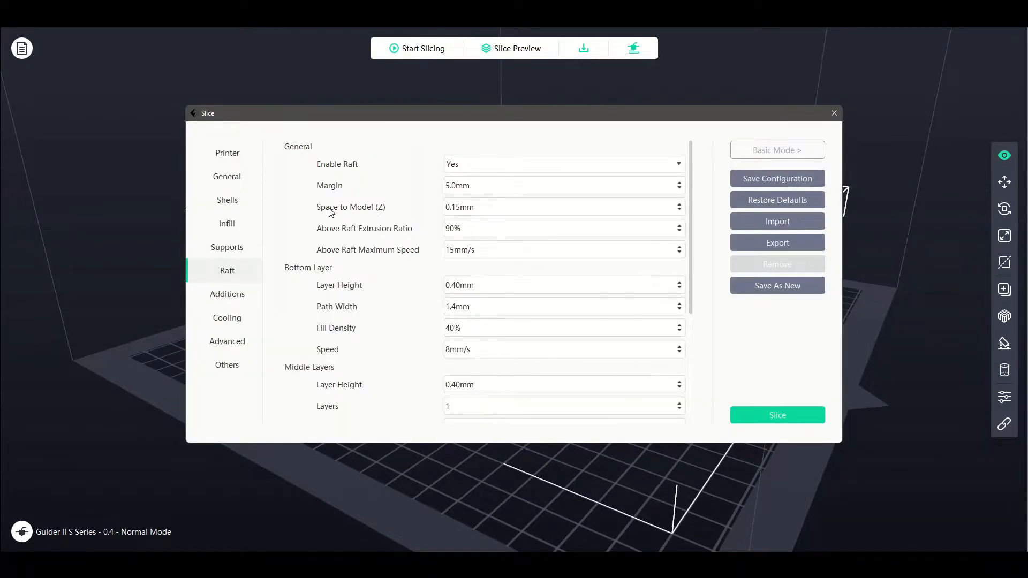
mouse_move(350, 207)
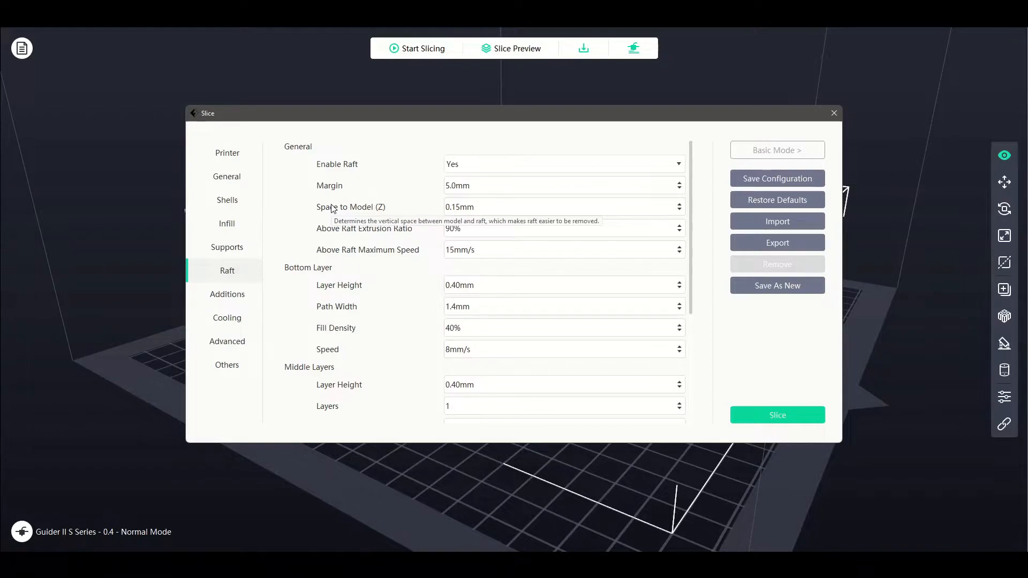
mouse_move(335, 191)
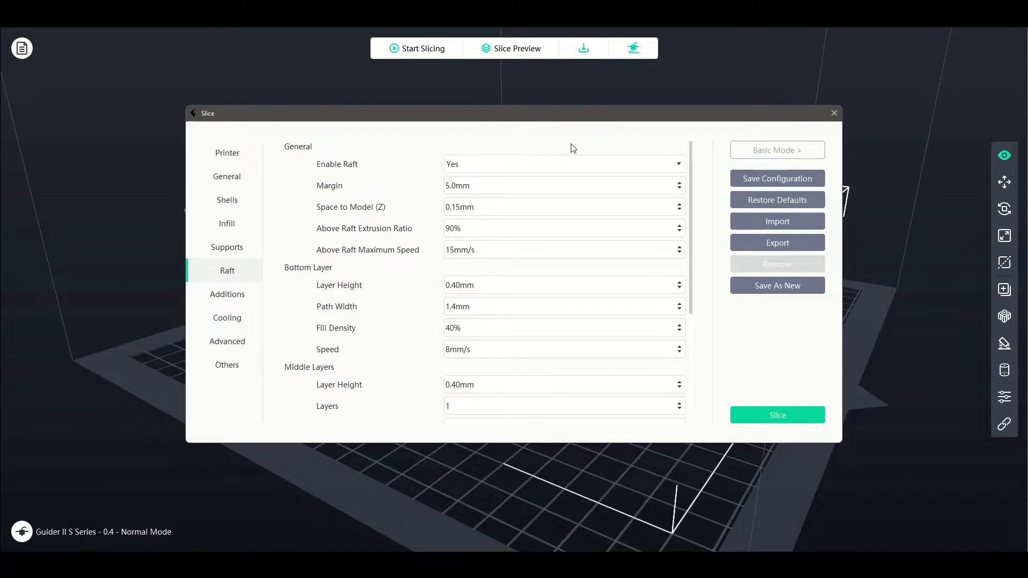
Toggle Enable Raft to No and back to Yes, then slice the gear turntable.
left_click(564, 164)
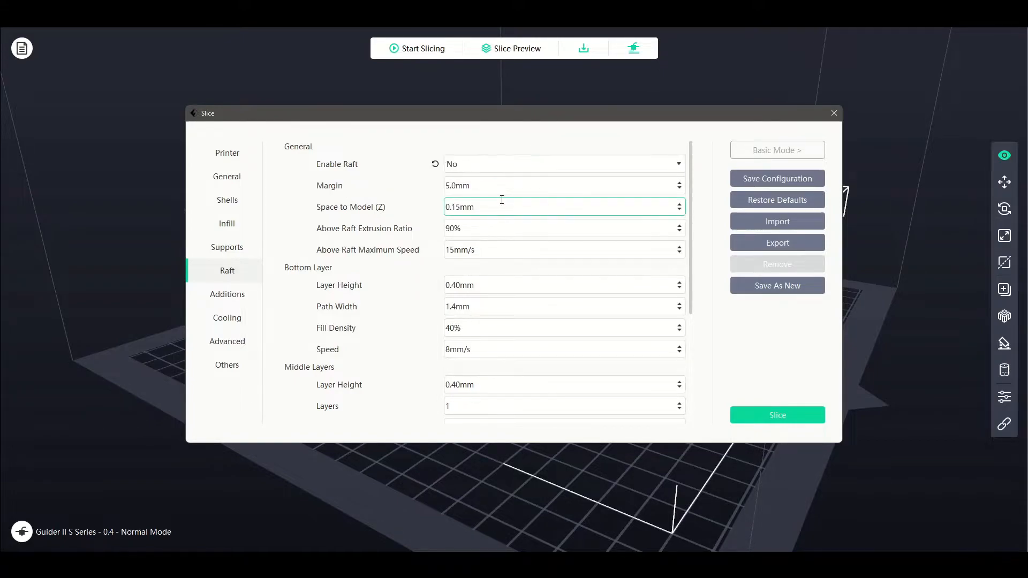
left_click(562, 164)
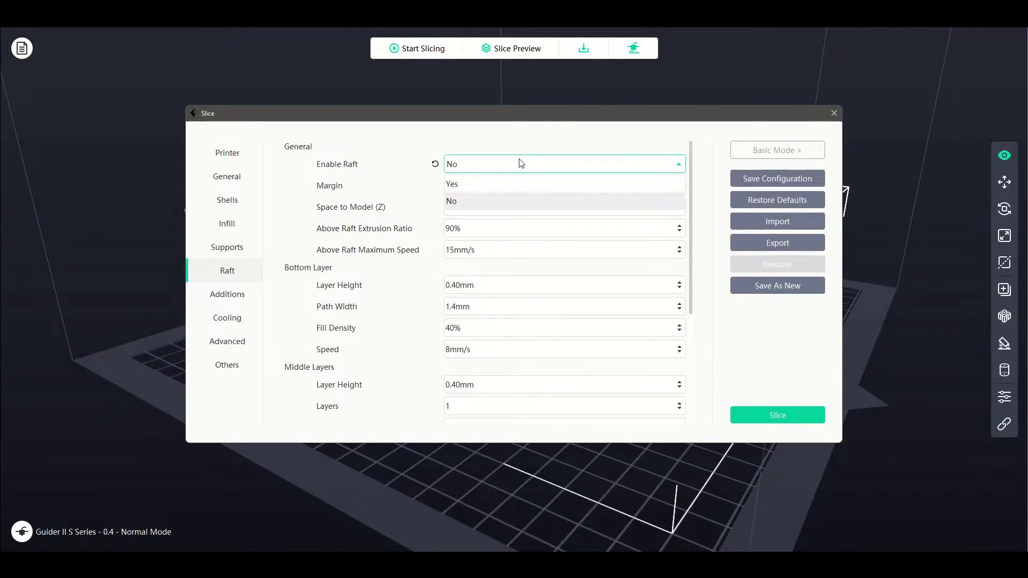
left_click(452, 183)
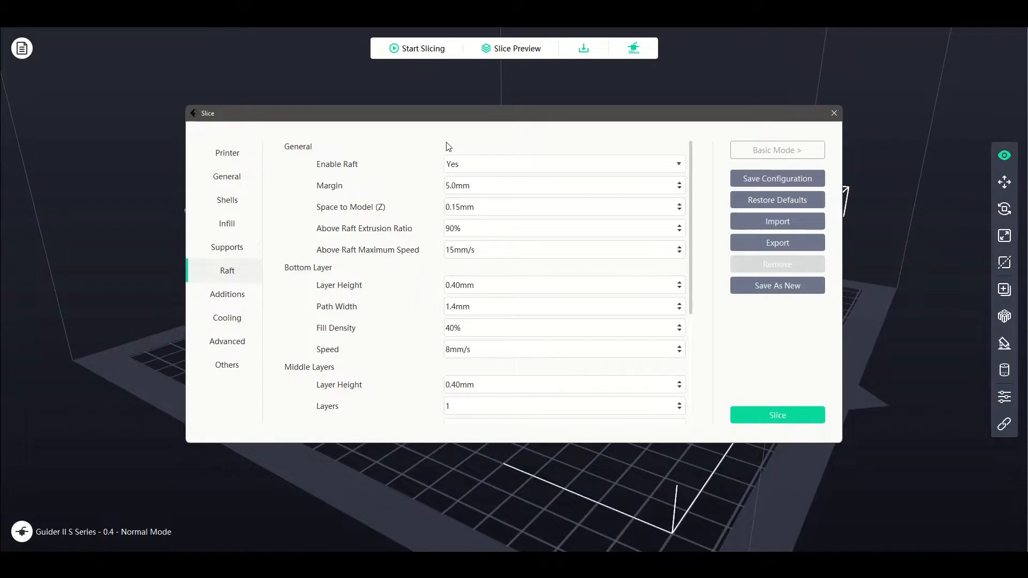
left_click(564, 185)
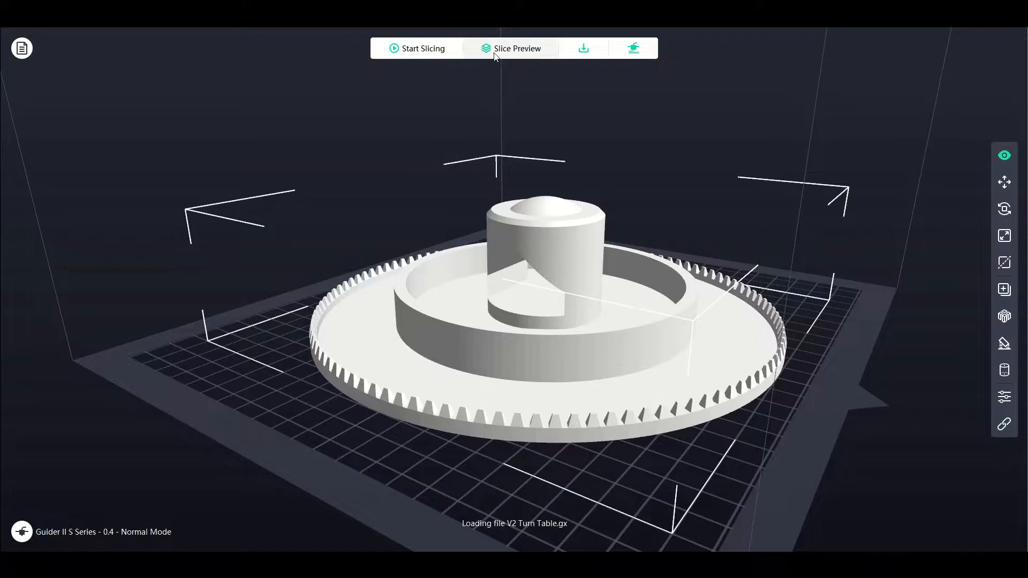
Show the slice preview with the purple raft layer beneath the gear (about 11 h 46 min).
left_click(517, 48)
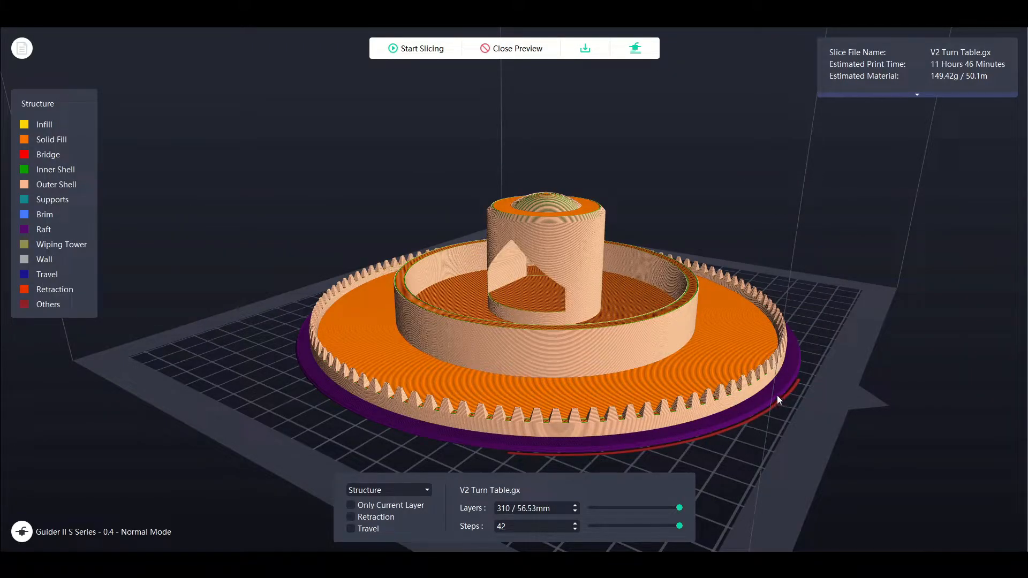
mouse_move(719, 415)
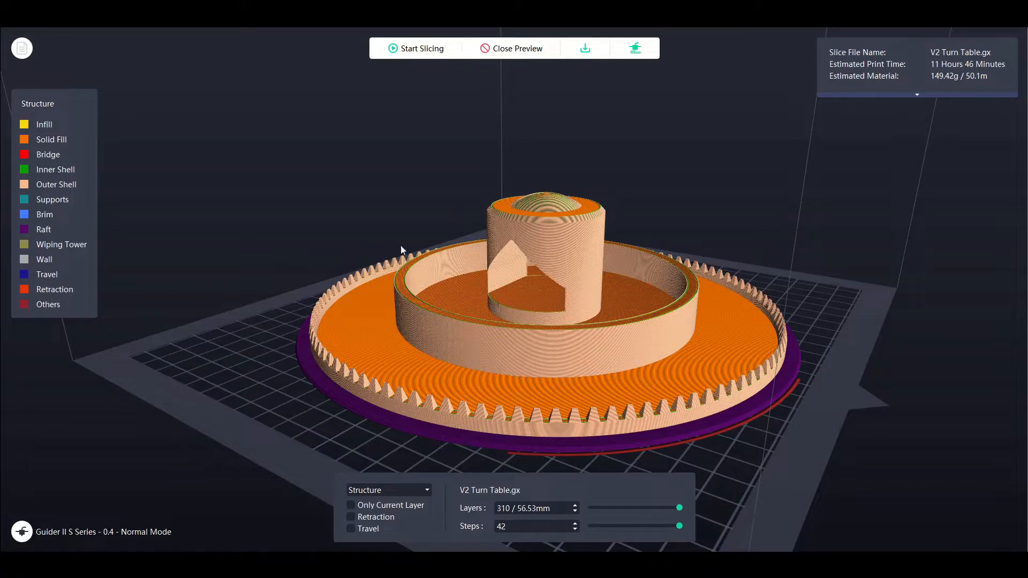
mouse_move(78, 115)
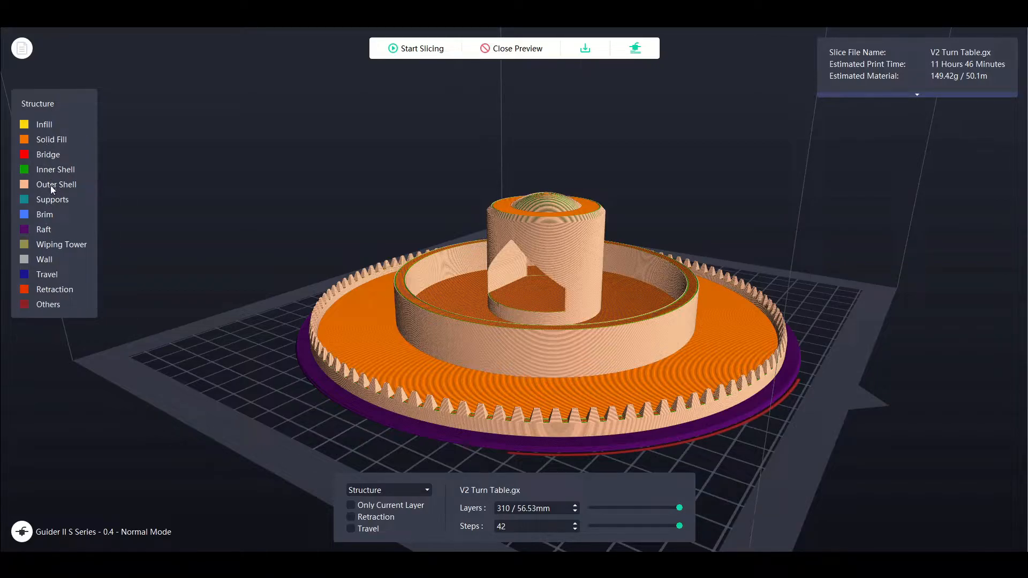
mouse_move(80, 306)
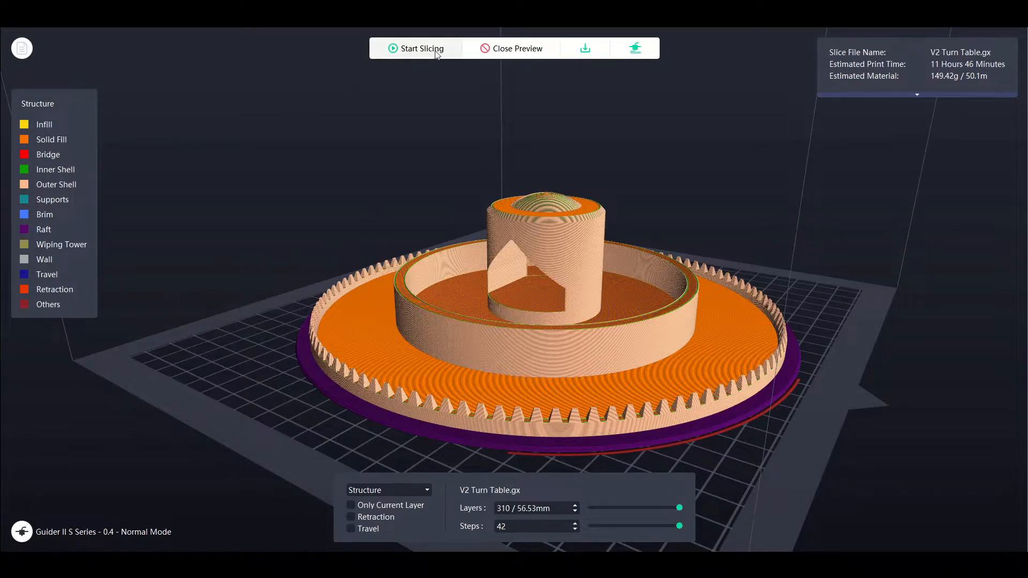
Re-slice with a 10.0 mm raft margin (11 h 56 min) and reopen the raft settings.
left_click(416, 48)
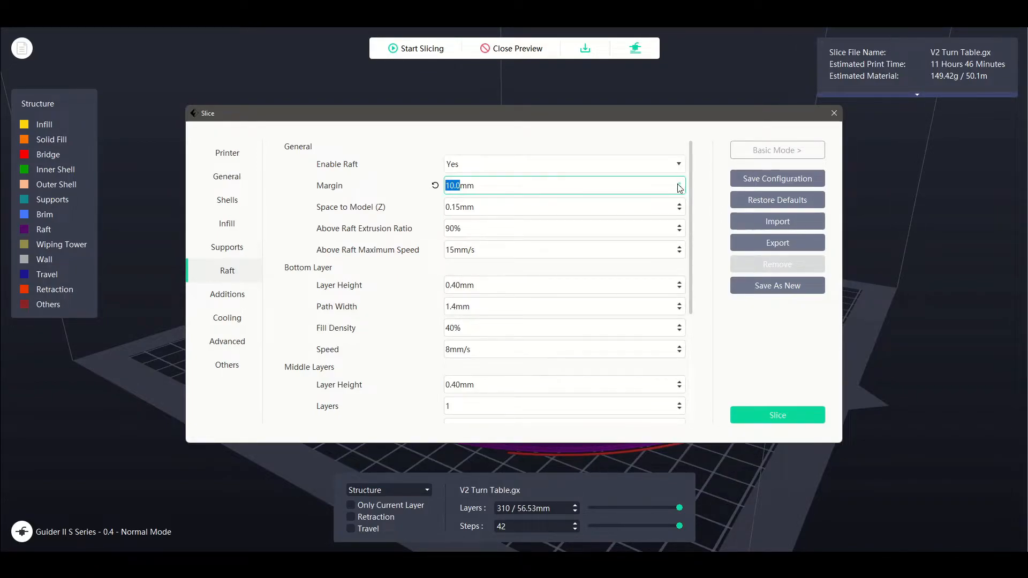
left_click(777, 416)
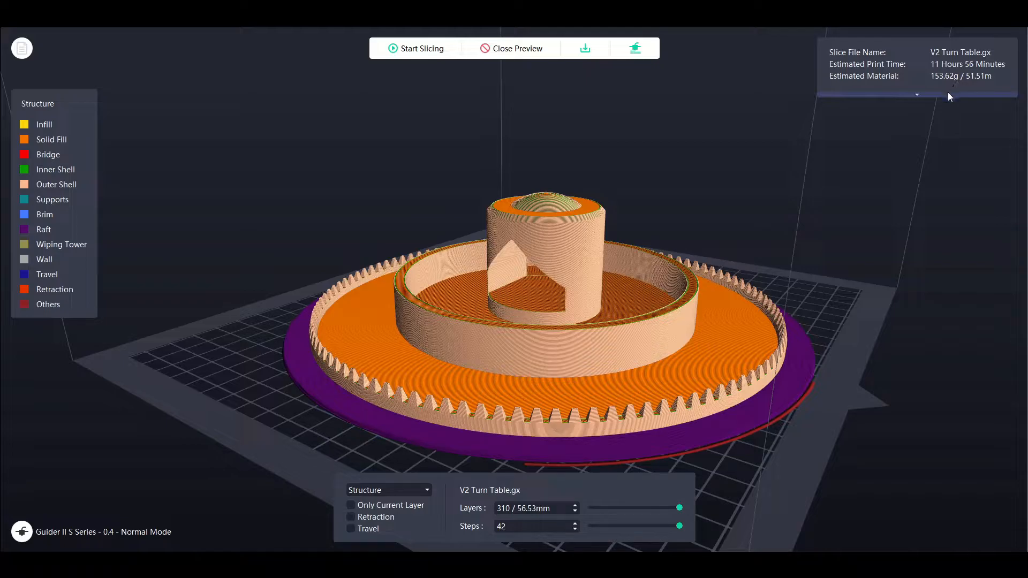
mouse_move(919, 109)
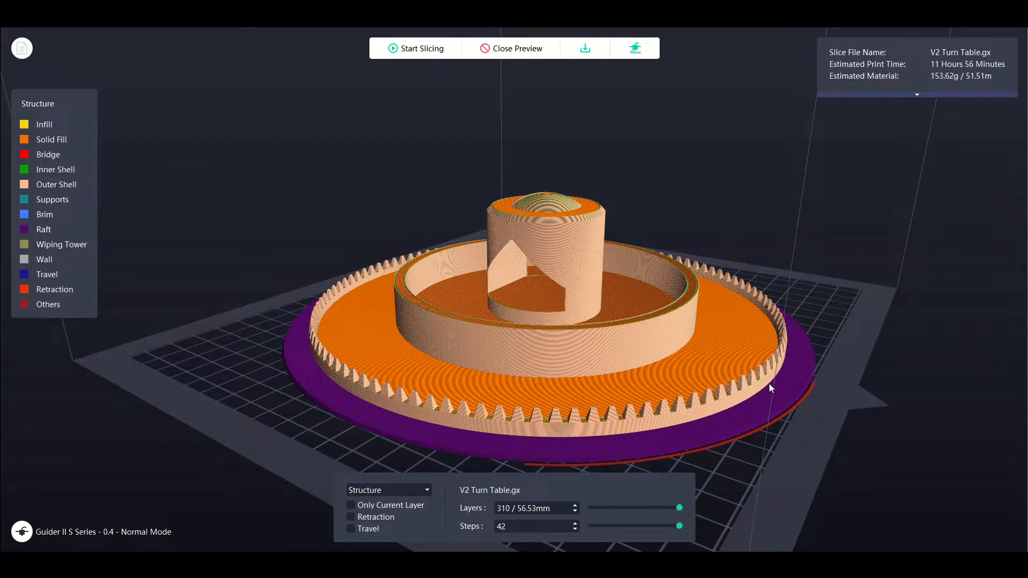
left_click_drag(772, 388, 753, 387)
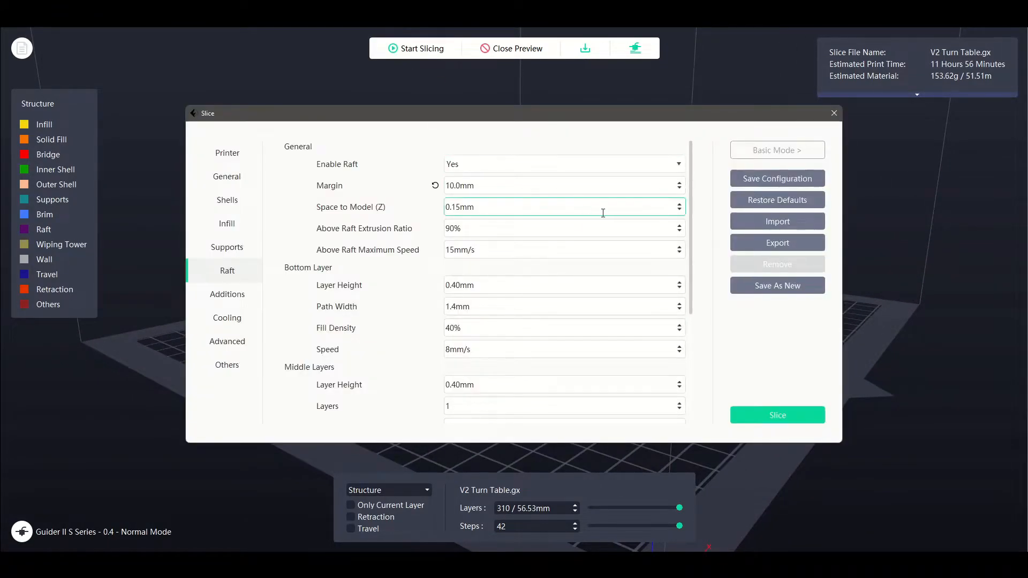
Reset the raft margin to the default 5.0 mm and re-slice (back to 11 h 46 min).
left_click(678, 190)
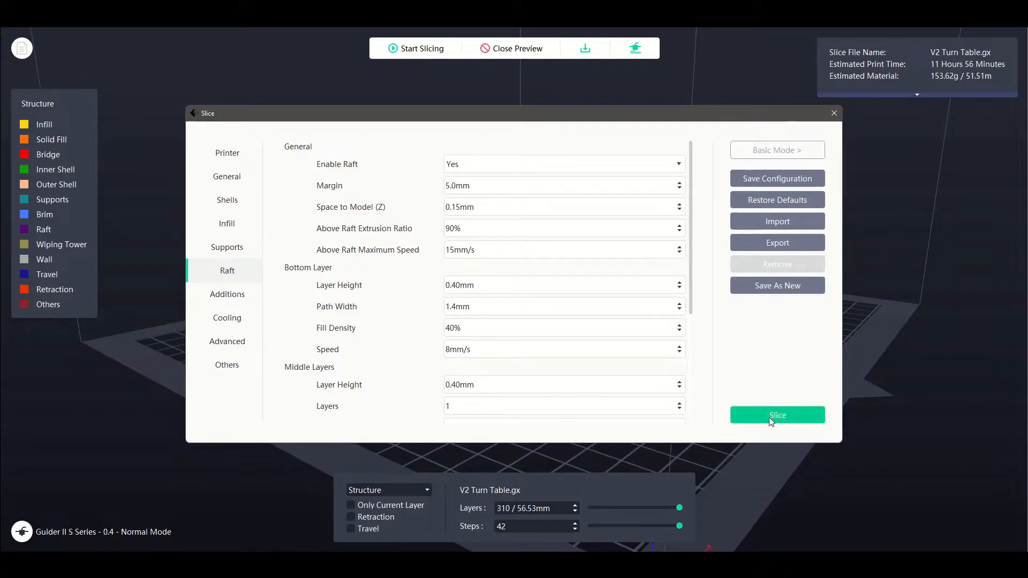
left_click(778, 415)
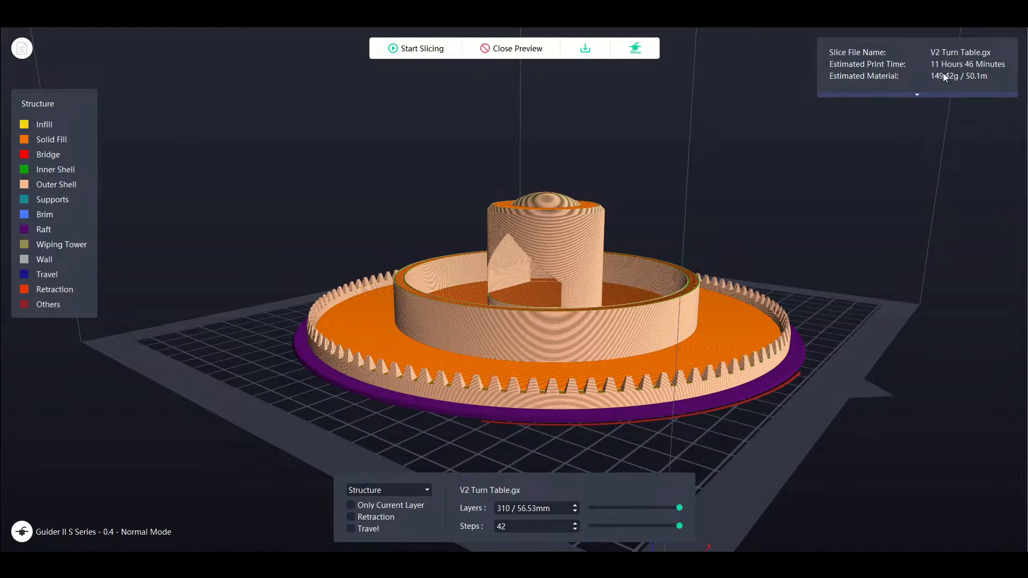
mouse_move(974, 70)
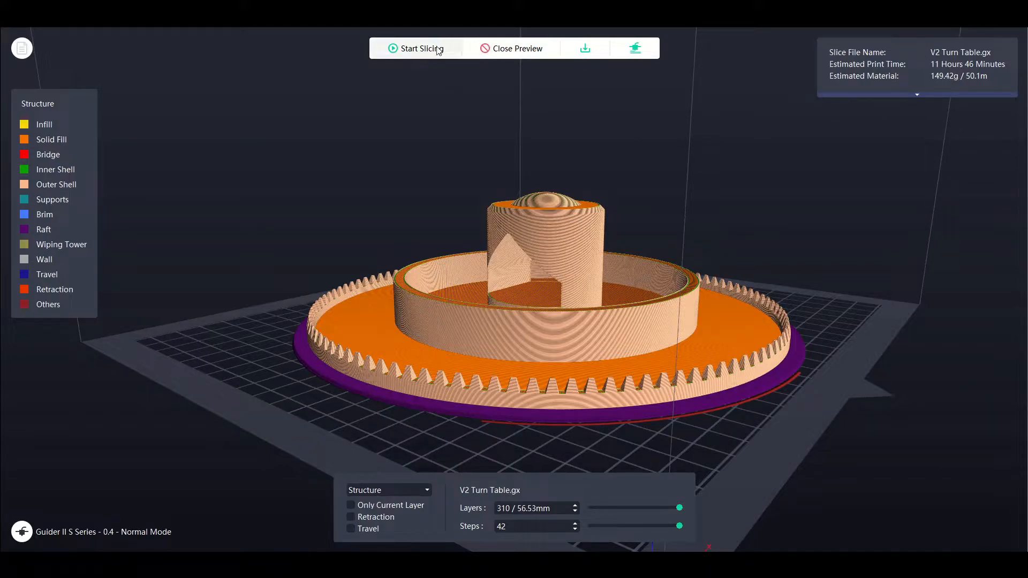
Reopen the raft settings showing the 5.0 mm margin with raft enabled.
left_click(416, 48)
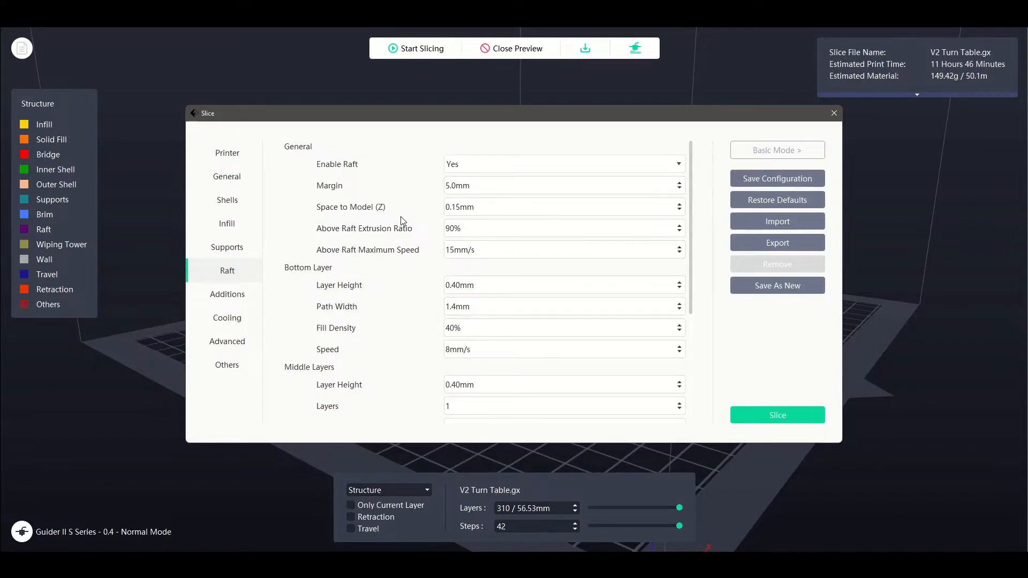
mouse_move(400, 228)
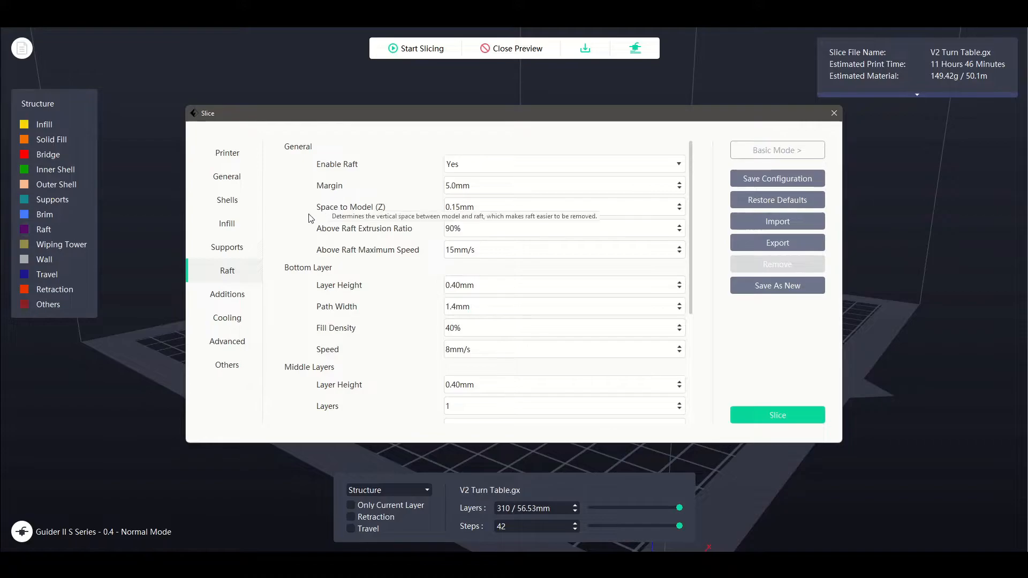
mouse_move(385, 210)
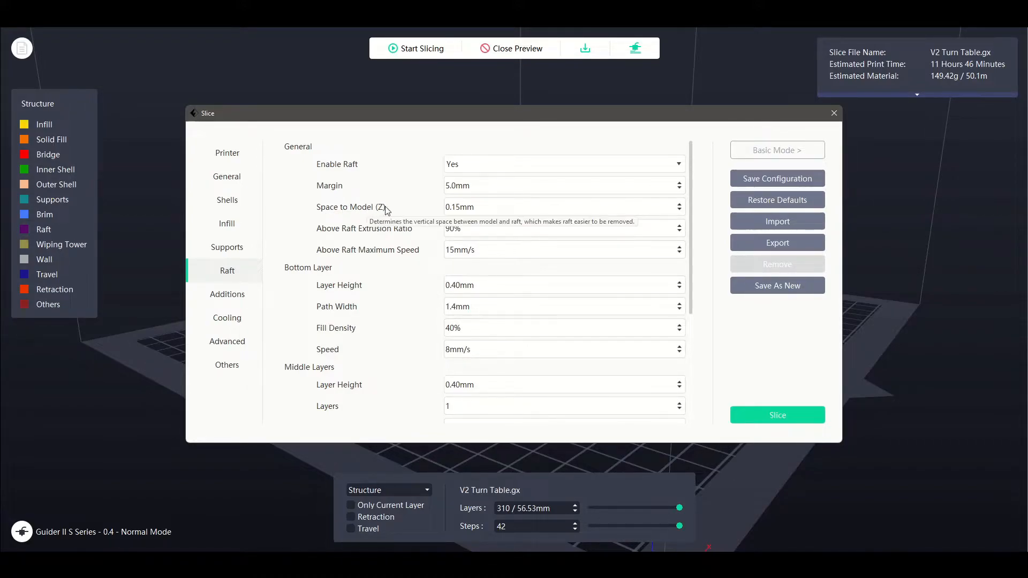
mouse_move(425, 358)
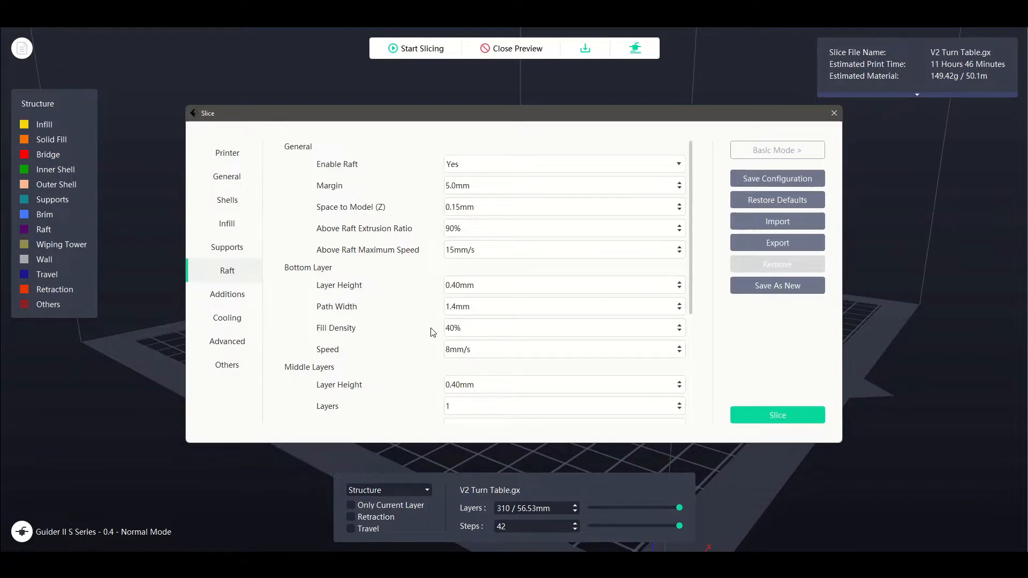
mouse_move(435, 292)
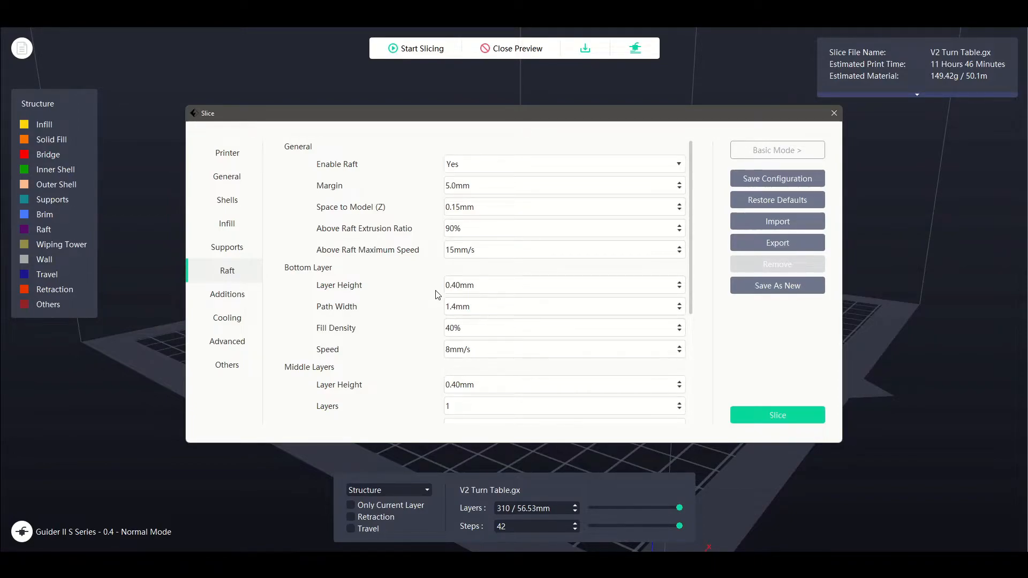
mouse_move(491, 200)
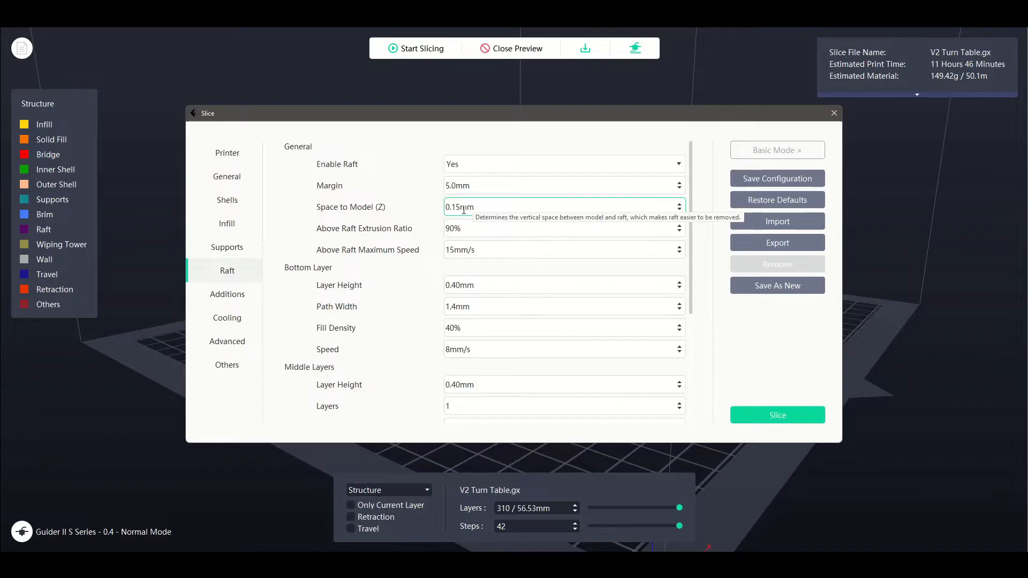
mouse_move(473, 240)
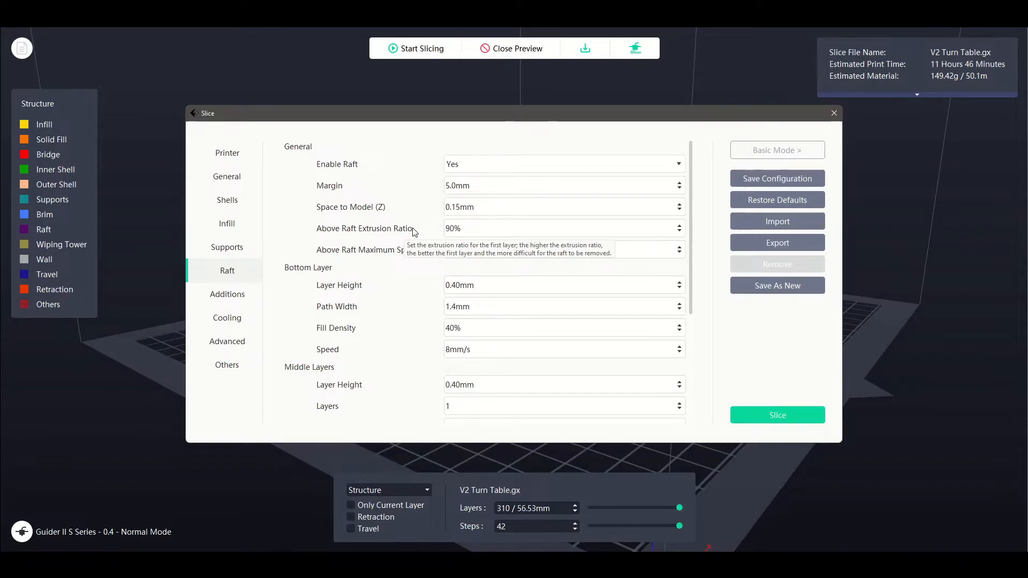
mouse_move(407, 241)
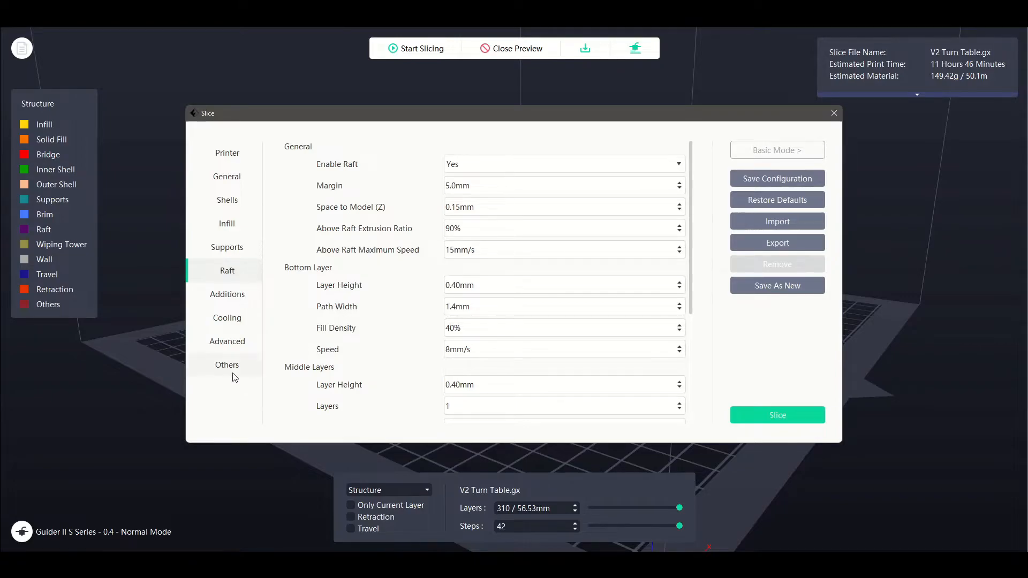
Visit the Advanced and other sidebar pages, then return to the Raft page with its 5.0 mm margin.
left_click(227, 364)
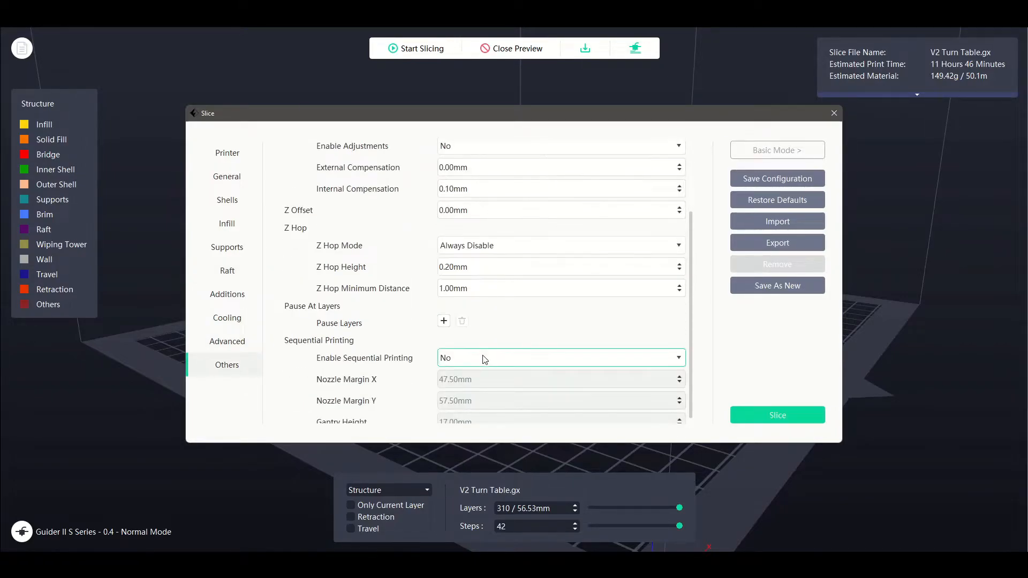
left_click(227, 340)
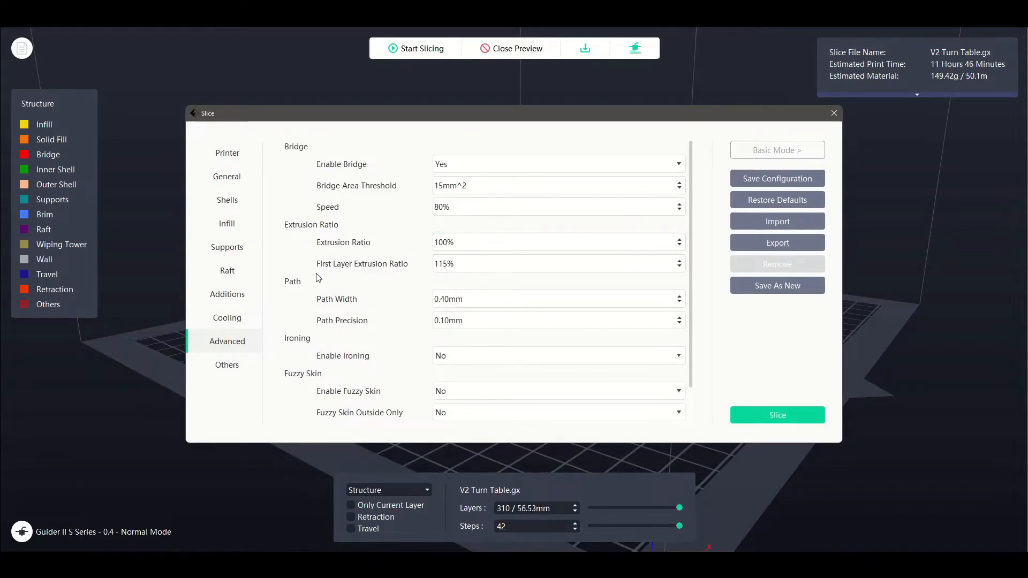
left_click(227, 269)
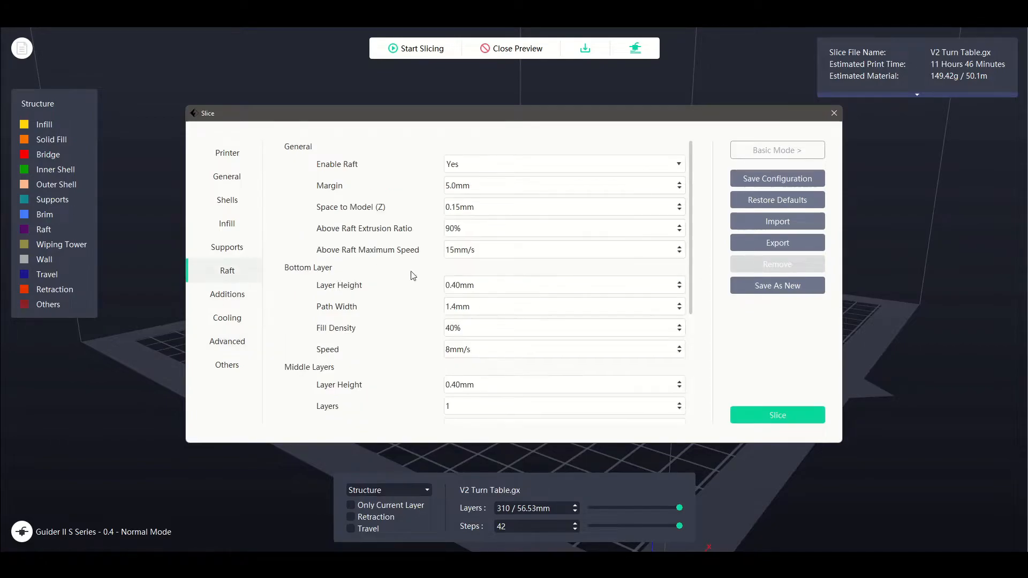
left_click(560, 227)
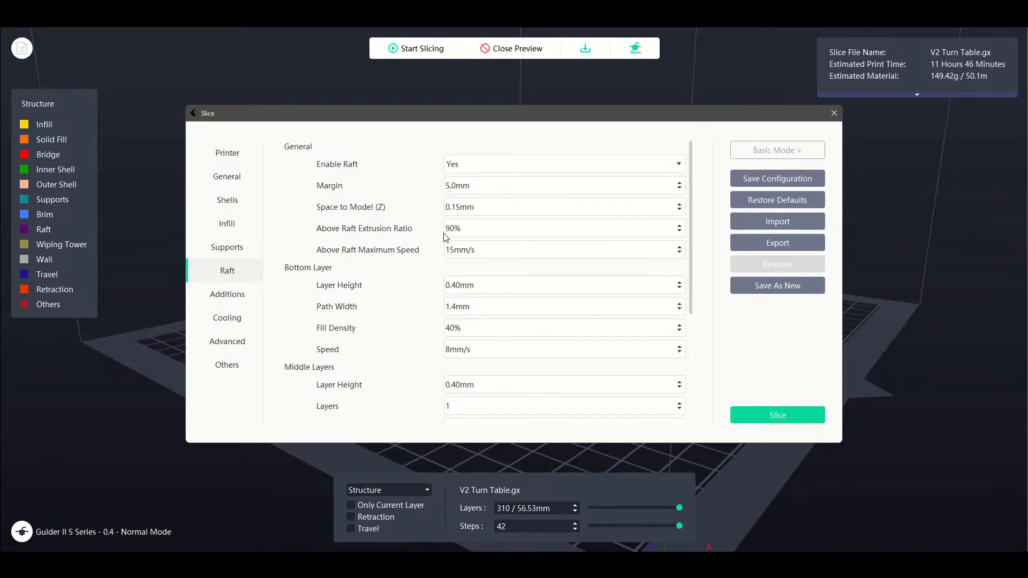
left_click(565, 228)
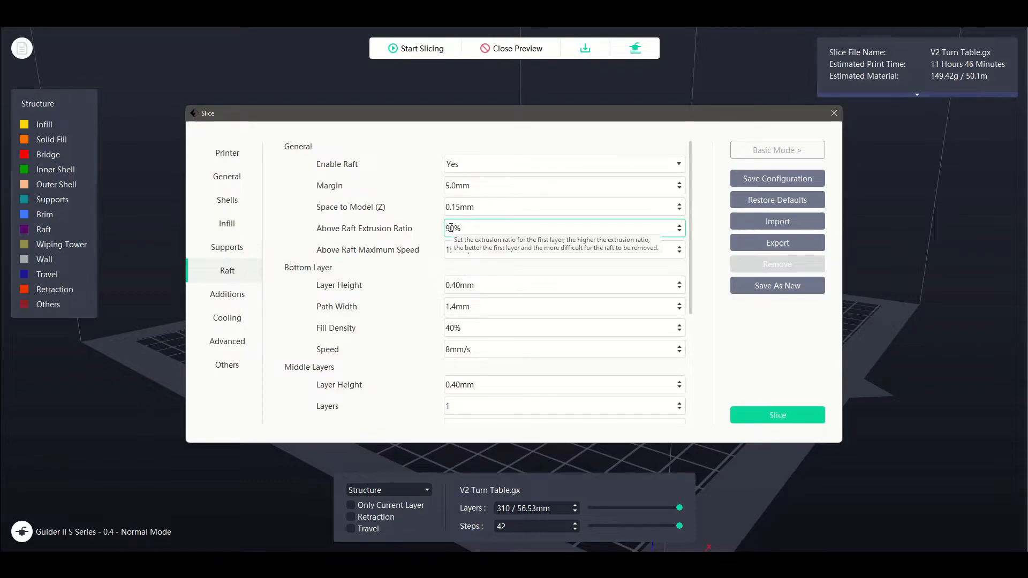
mouse_move(438, 238)
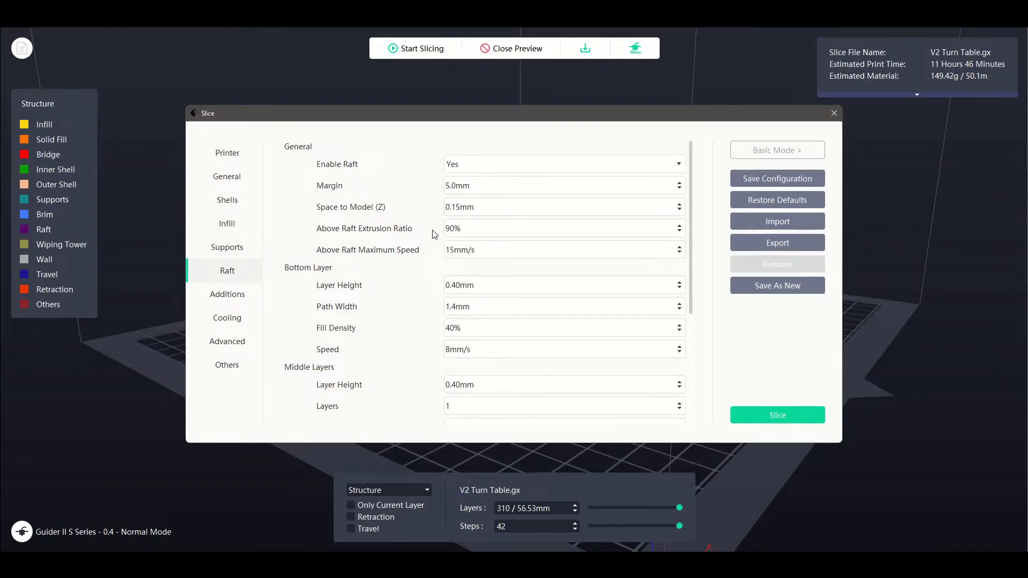
mouse_move(421, 232)
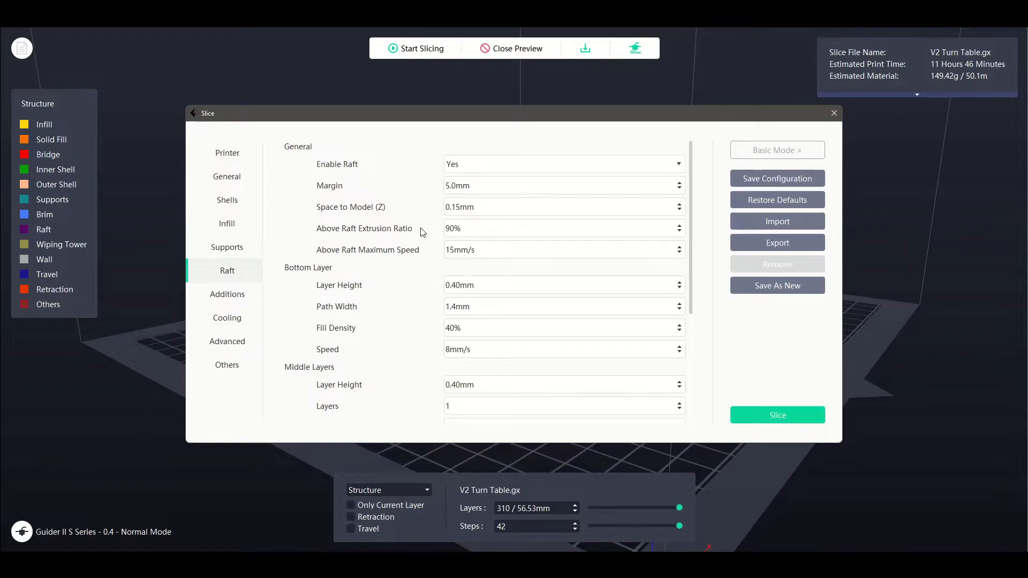
mouse_move(443, 234)
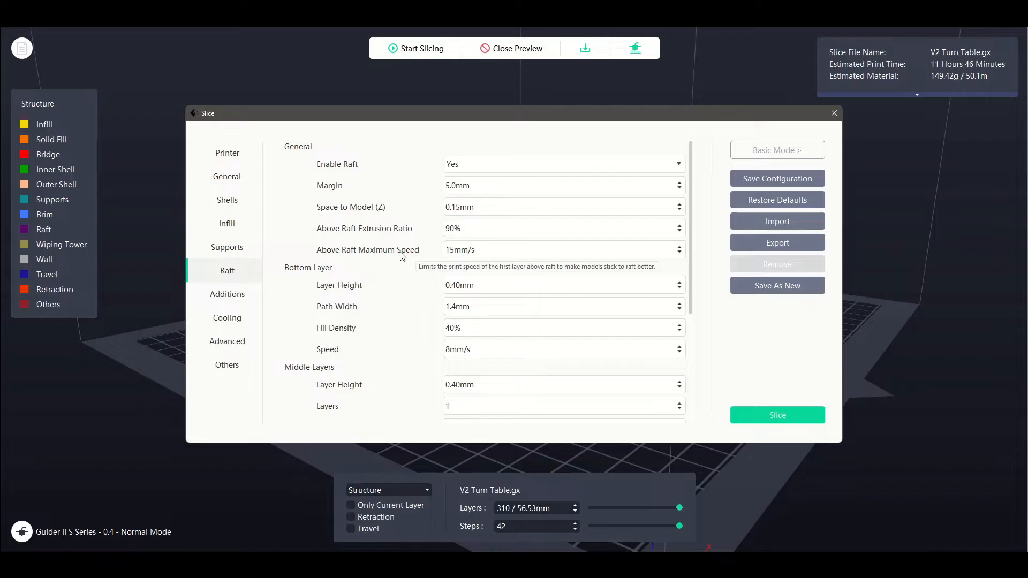
mouse_move(393, 255)
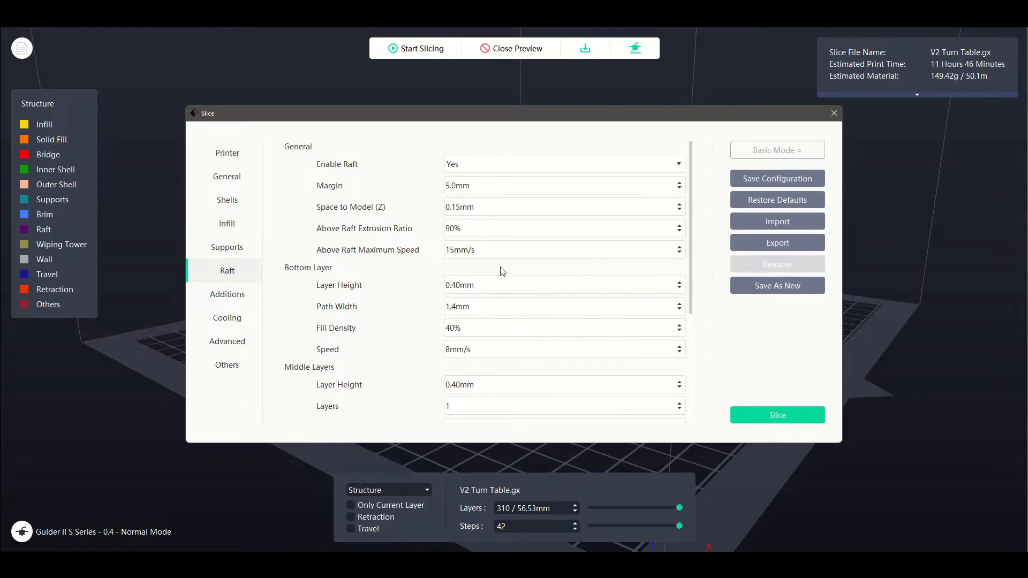
mouse_move(428, 307)
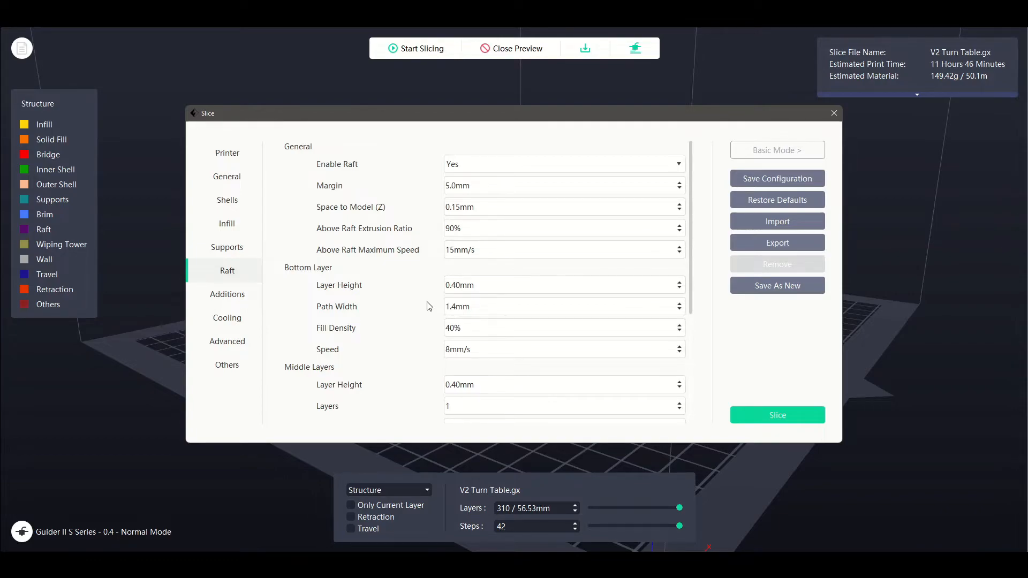
mouse_move(402, 321)
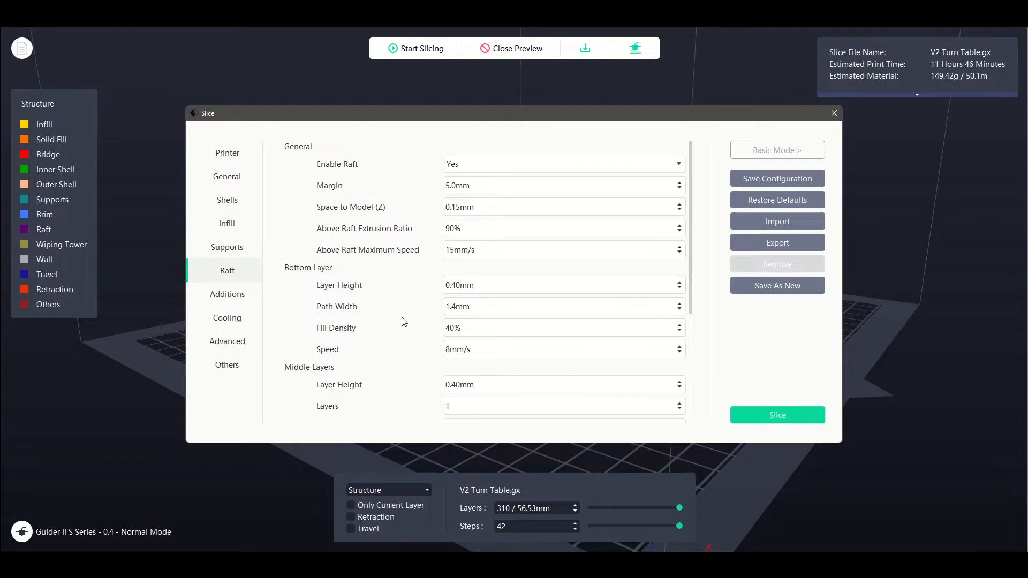
mouse_move(413, 331)
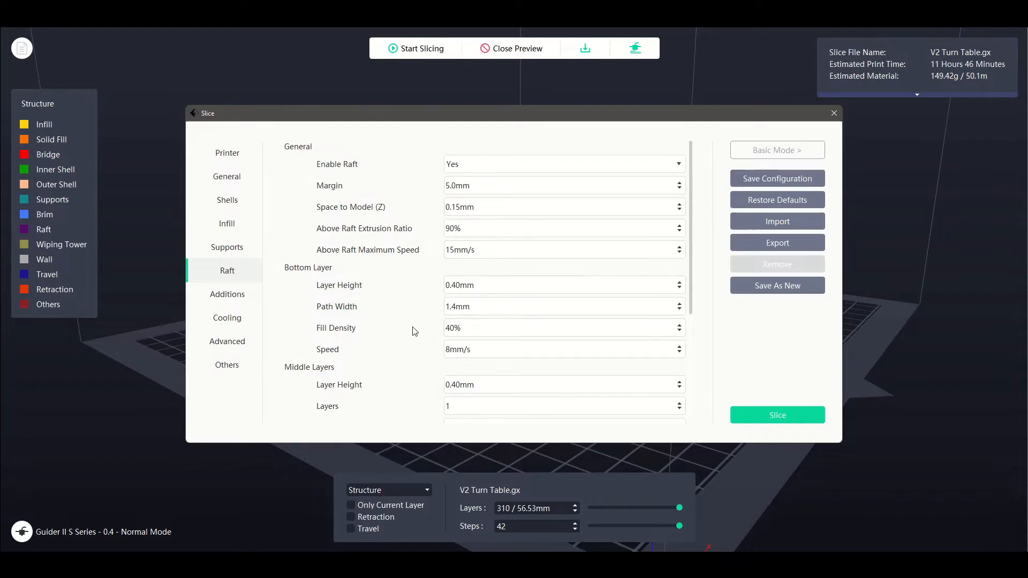
mouse_move(411, 331)
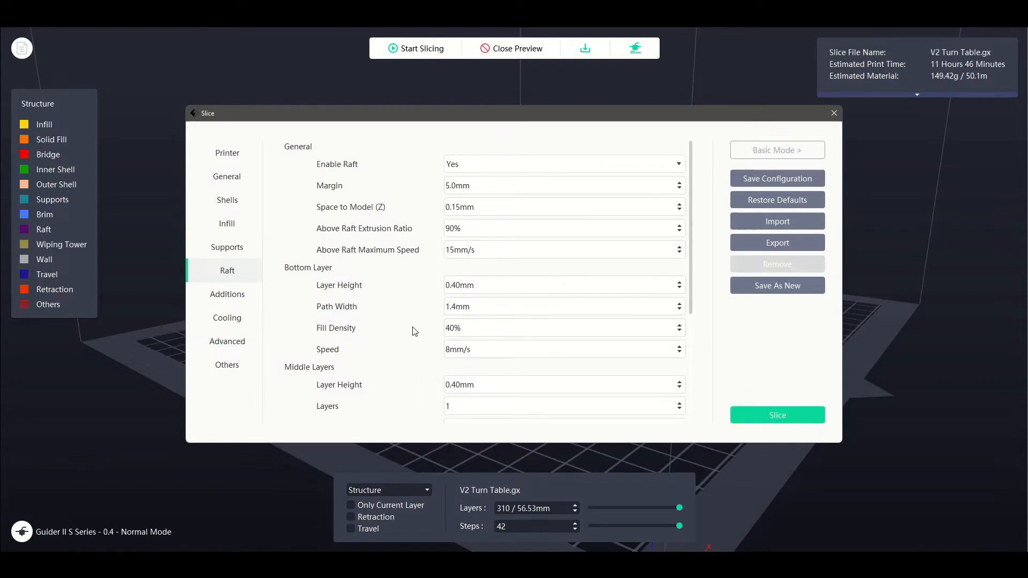
left_click(564, 349)
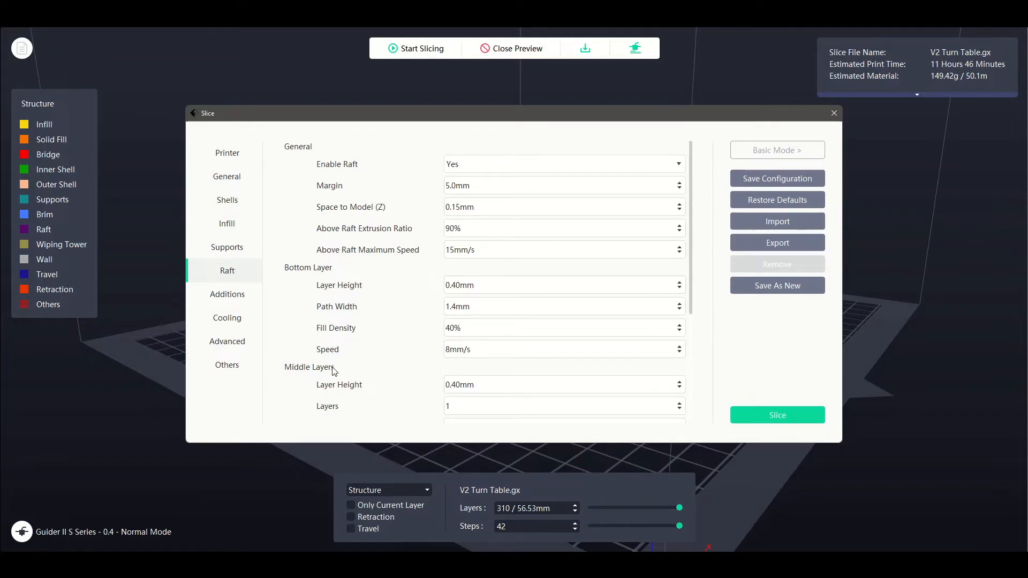
left_click(562, 349)
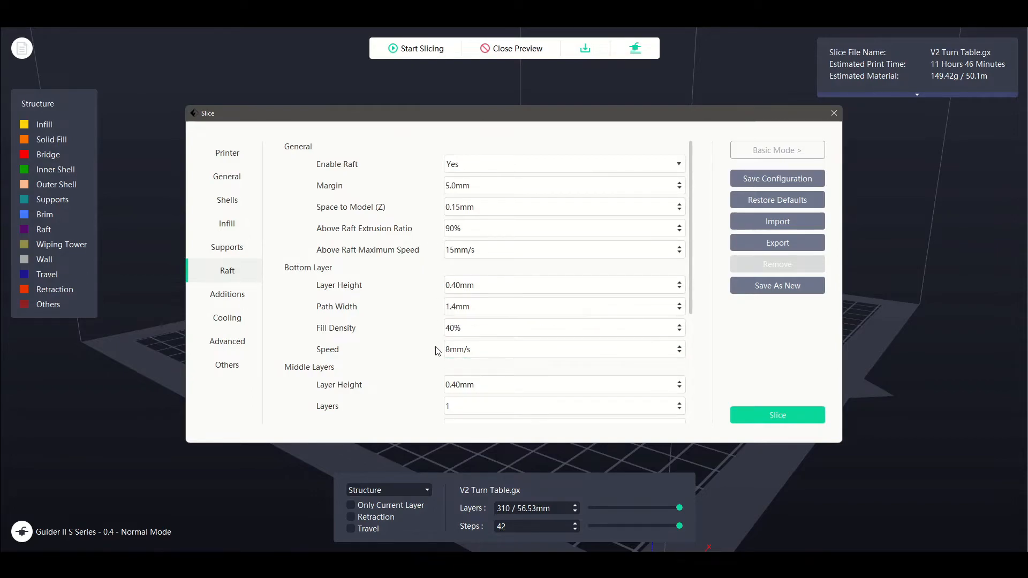
left_click(562, 307)
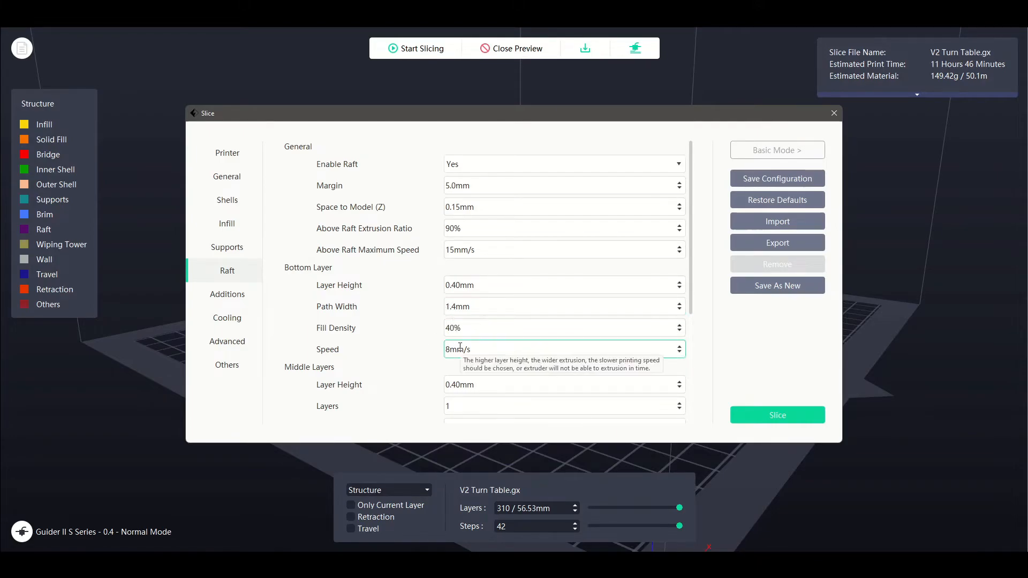
mouse_move(440, 350)
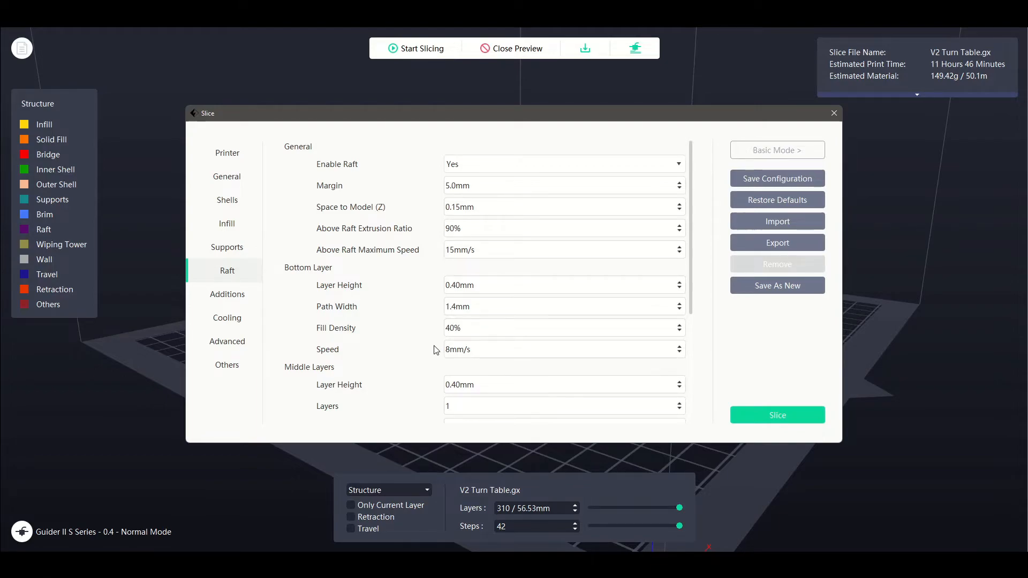
mouse_move(464, 300)
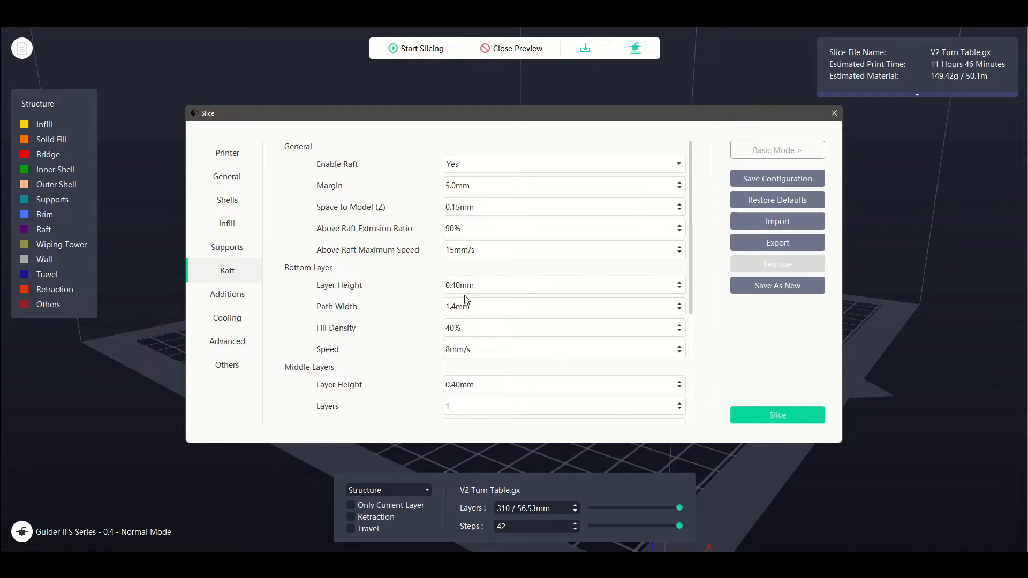
left_click(565, 349)
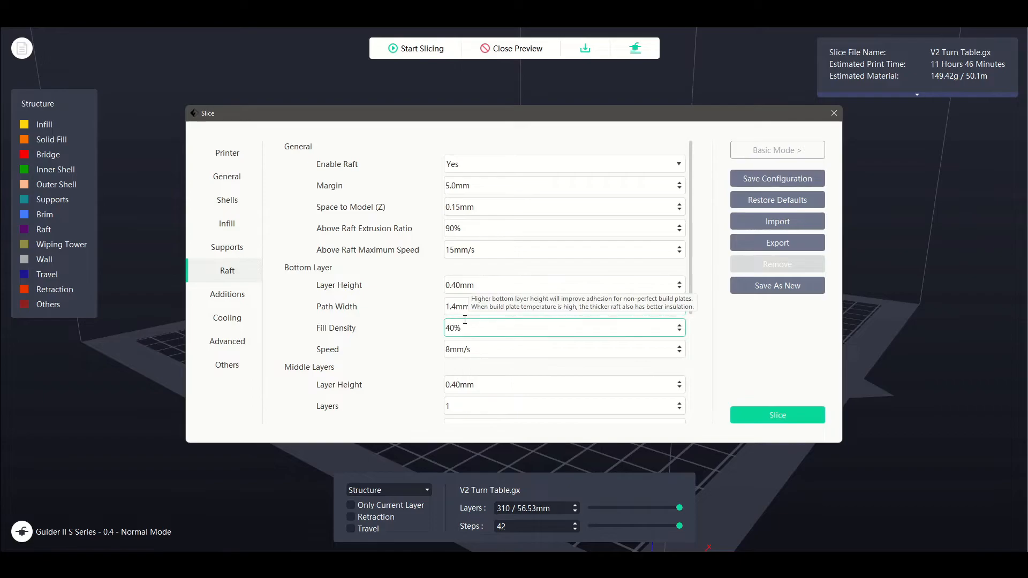
mouse_move(479, 340)
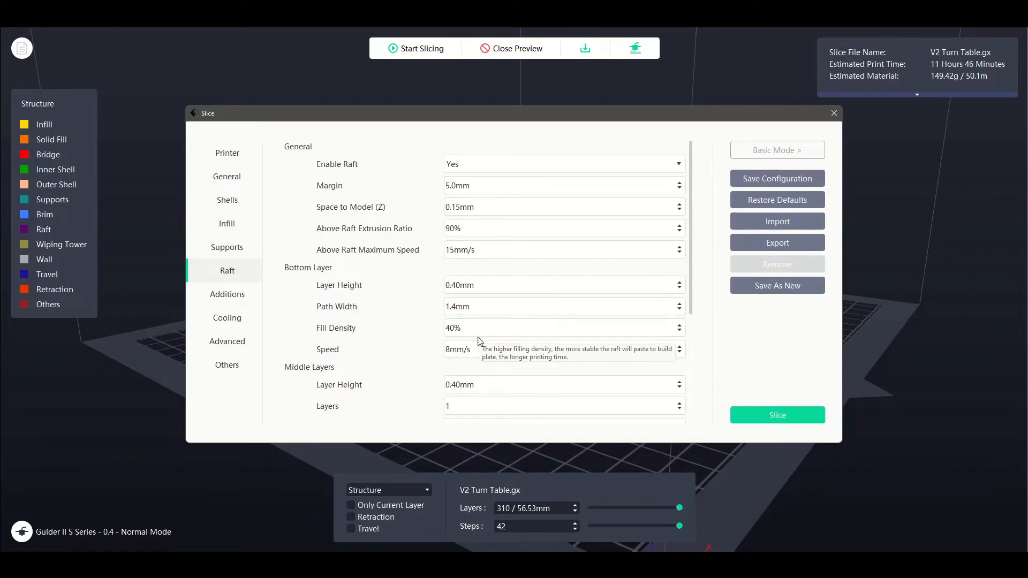
left_click(564, 306)
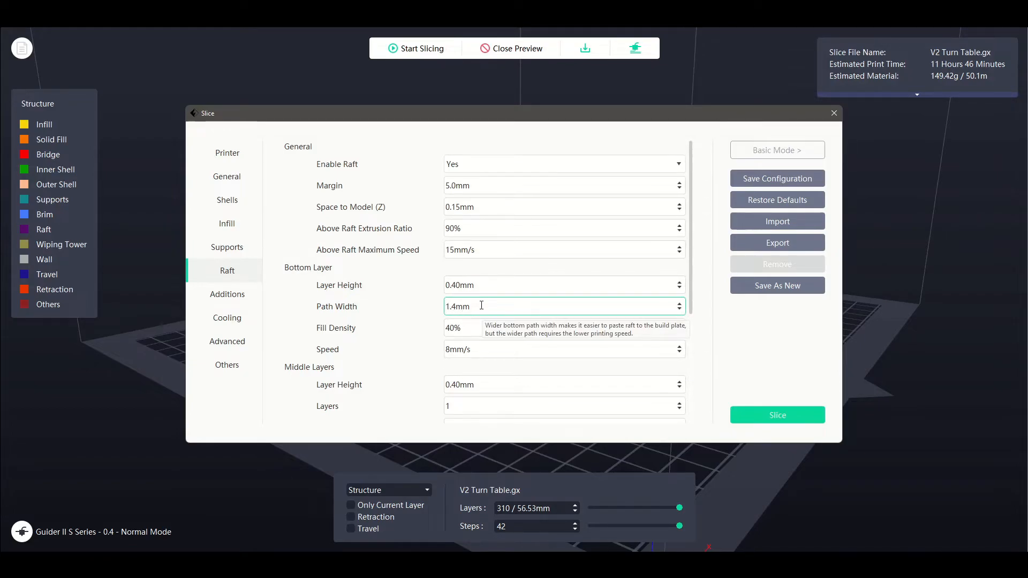
mouse_move(475, 306)
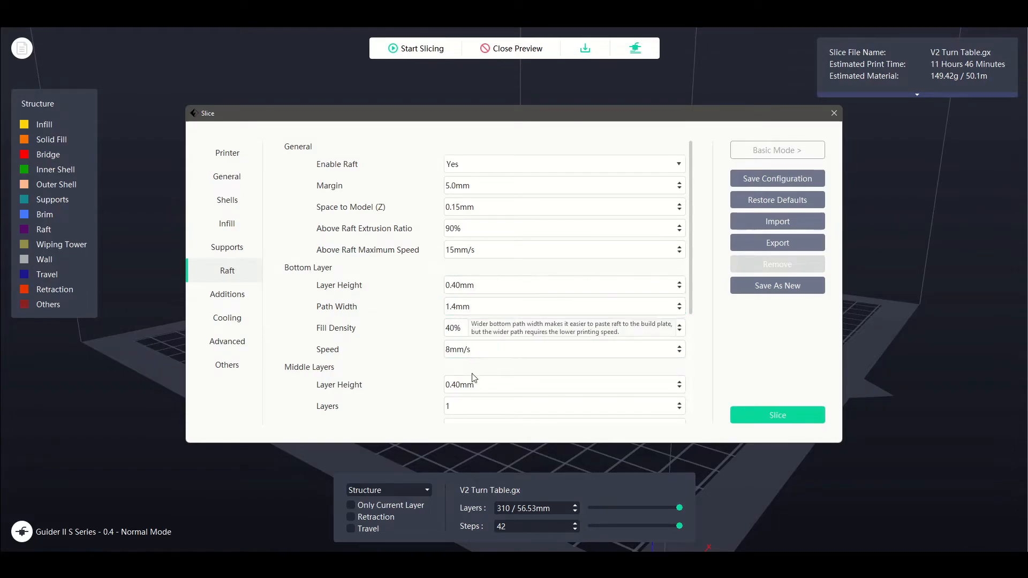
mouse_move(427, 325)
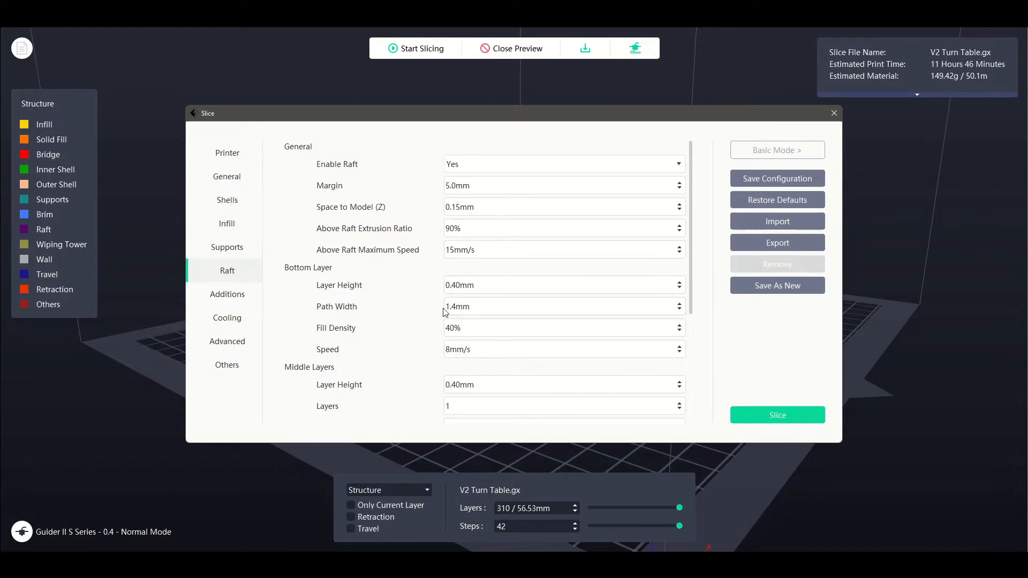
scroll("down", 3)
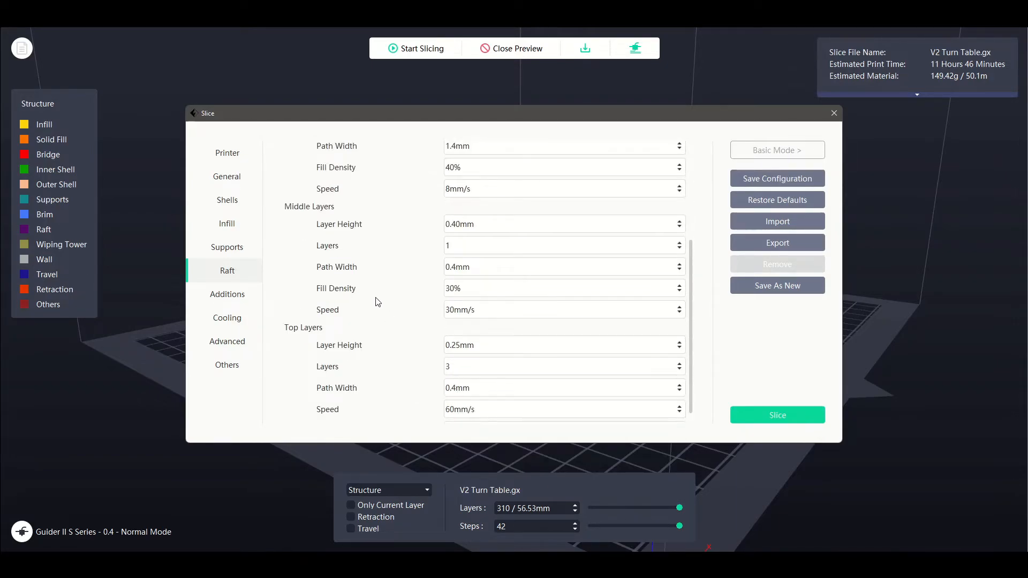
mouse_move(360, 342)
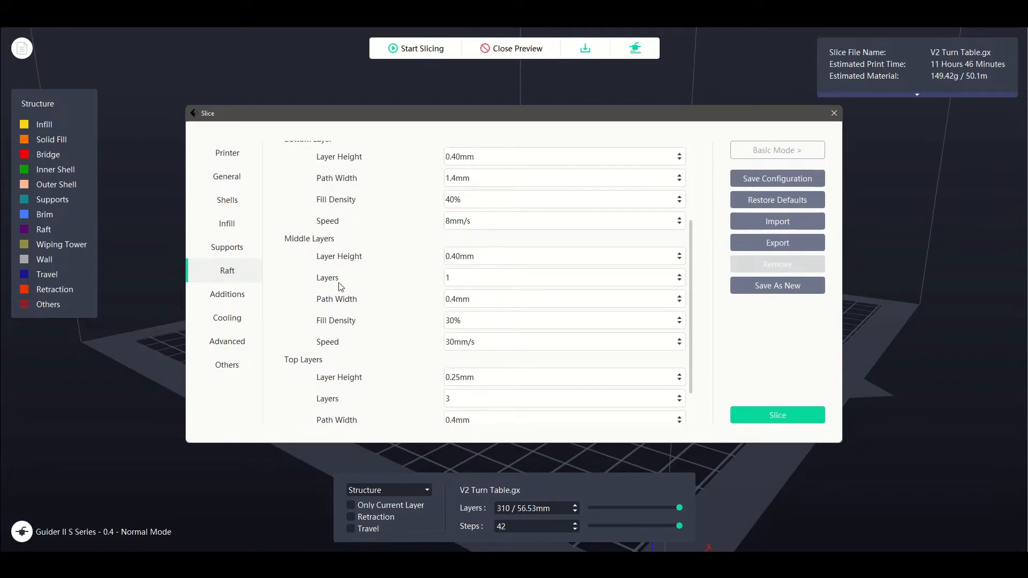
mouse_move(386, 335)
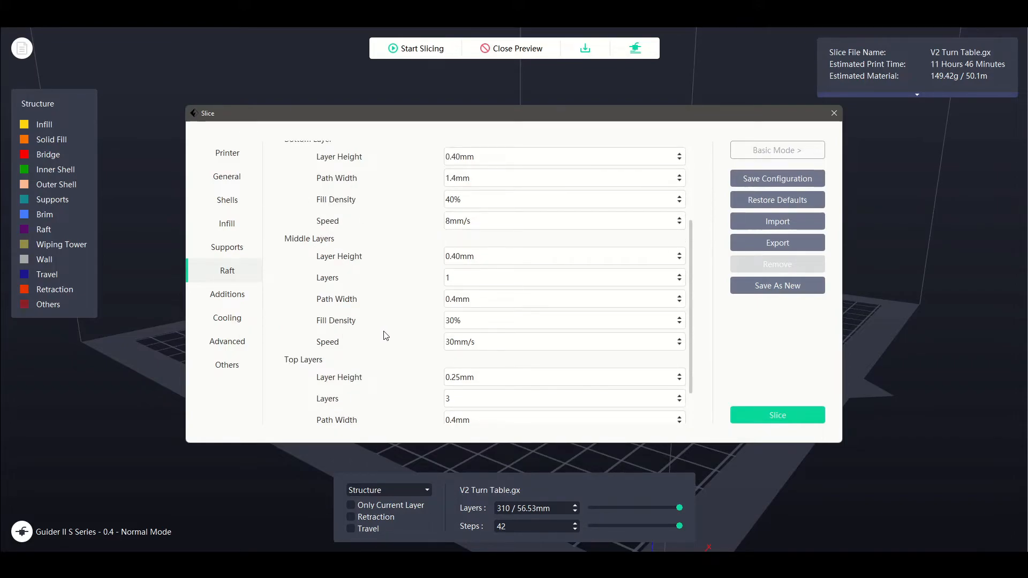
mouse_move(434, 265)
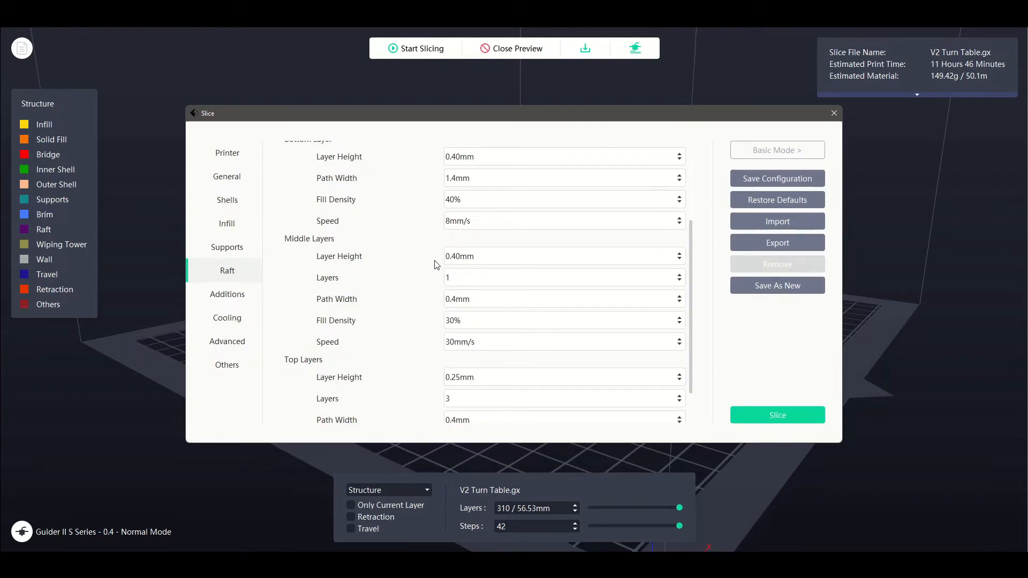
Scroll the Raft page to the Bottom, Middle (0.40 mm, 30%, 30 mm/s) and Top Layers sections.
left_click(564, 256)
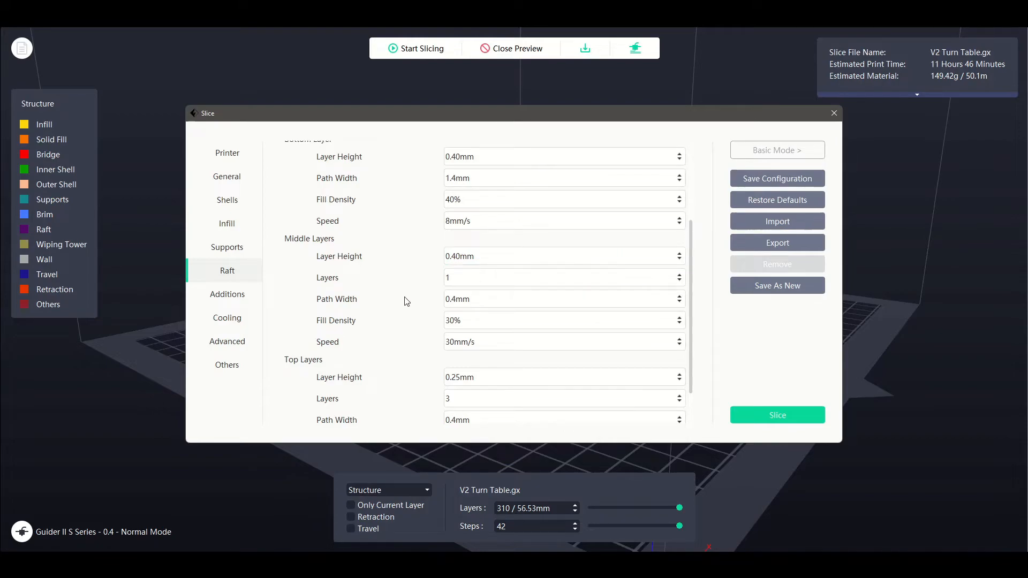
left_click(564, 299)
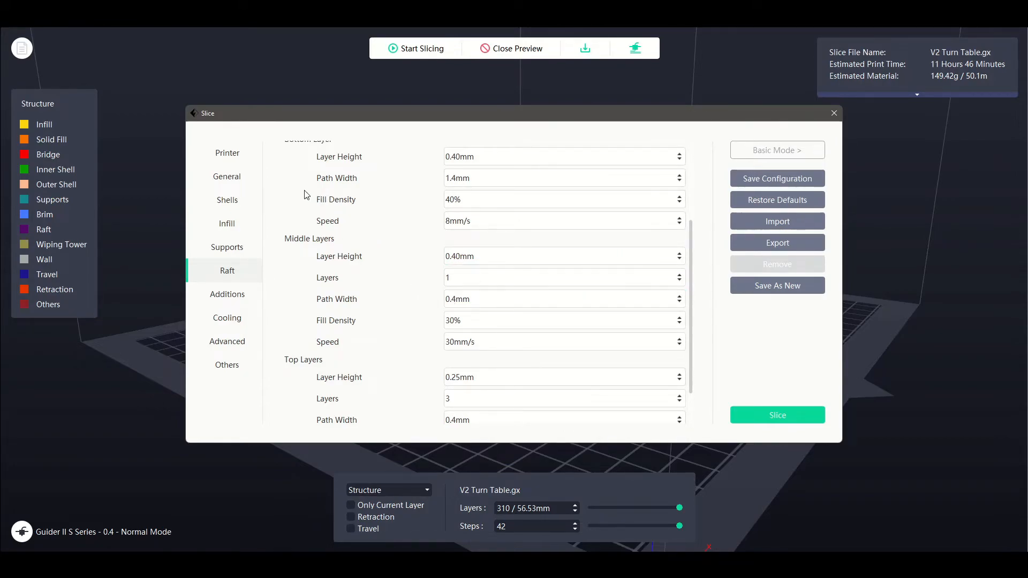
left_click(227, 176)
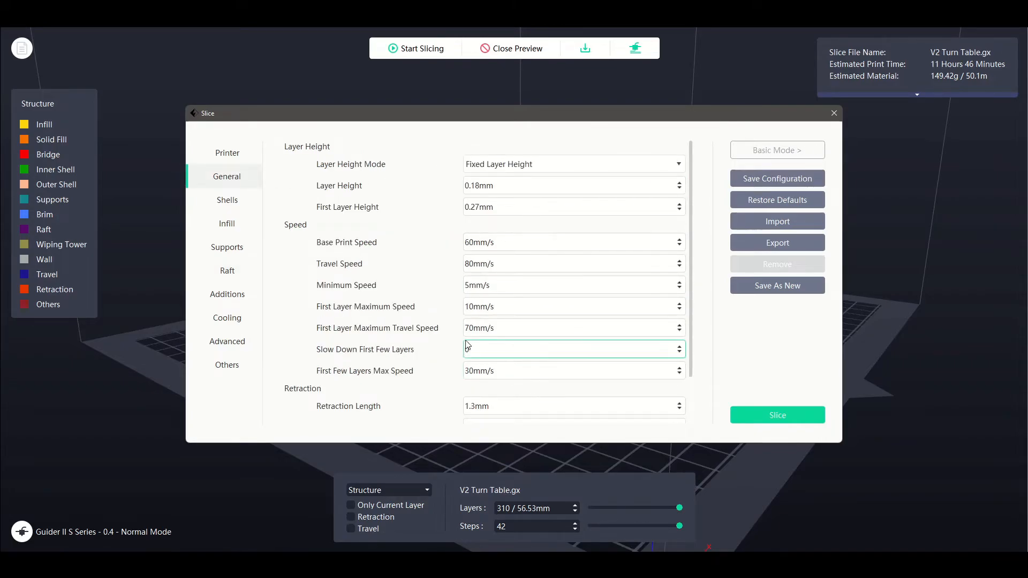
left_click(227, 153)
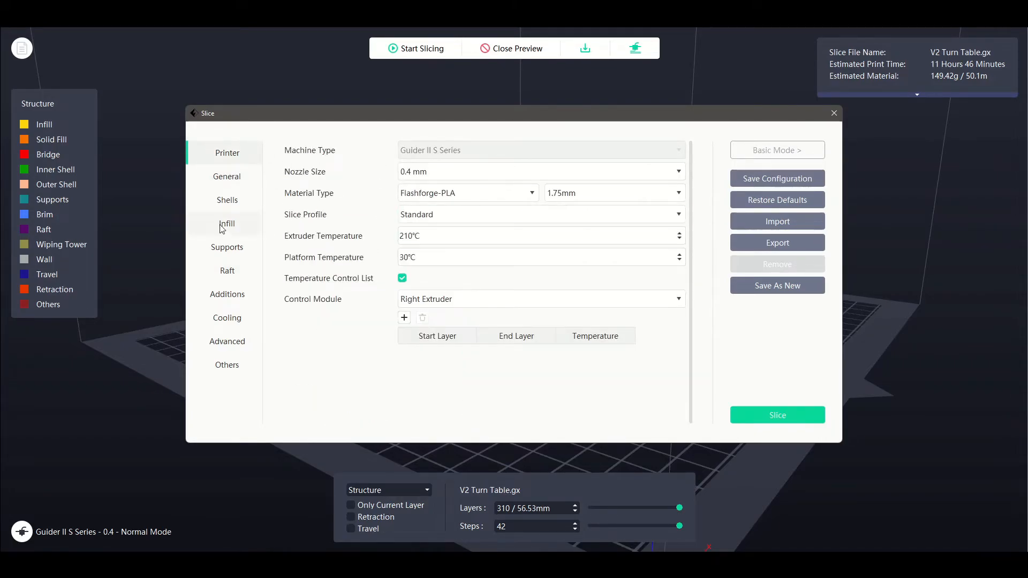
left_click(226, 201)
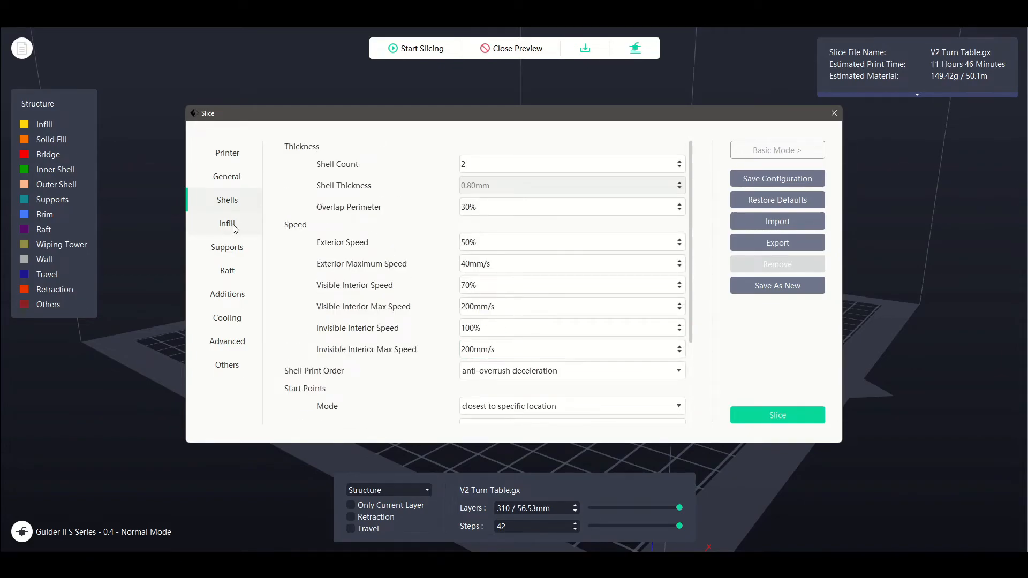
left_click(227, 222)
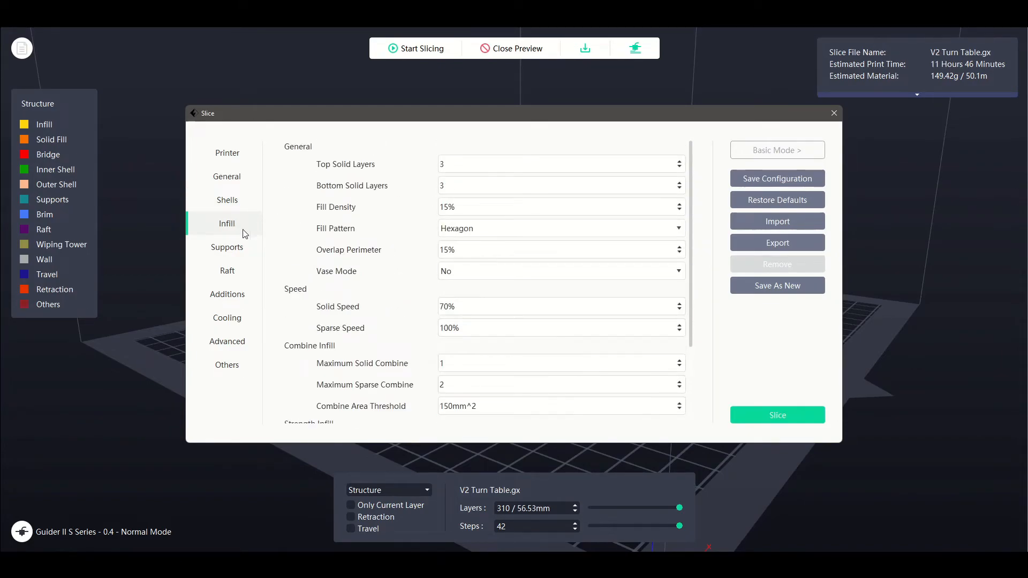
left_click(227, 176)
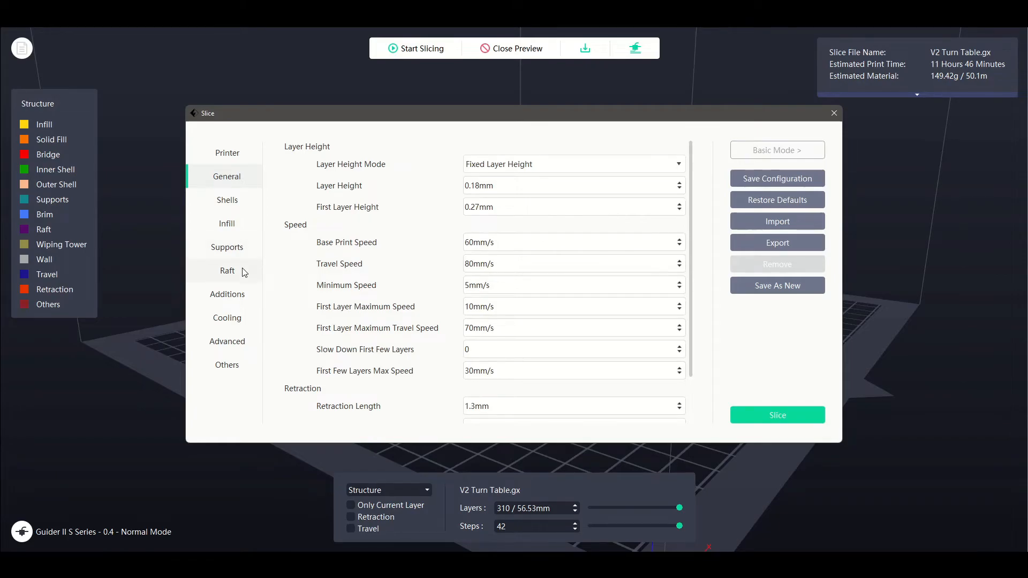
left_click(227, 271)
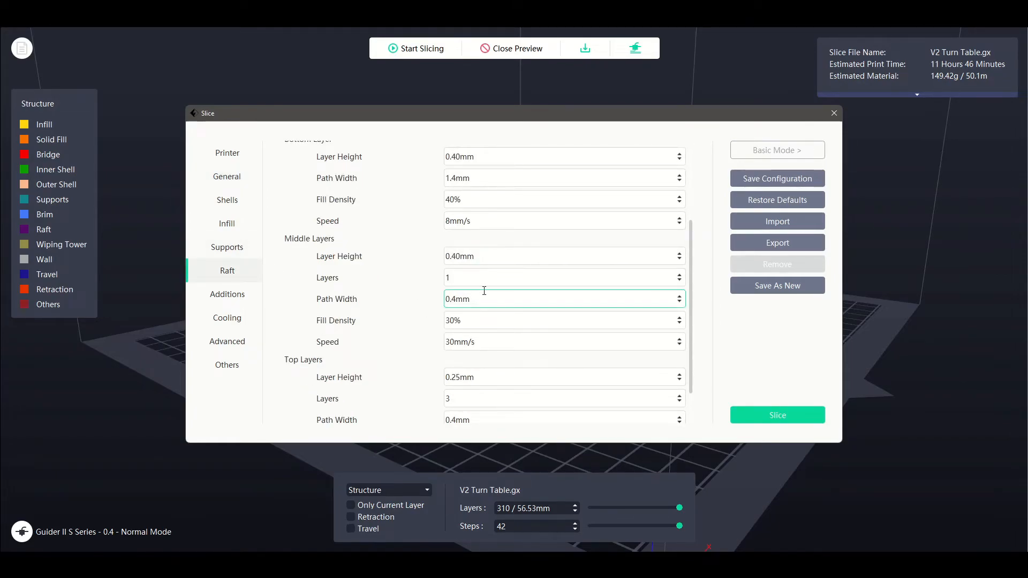
left_click(381, 330)
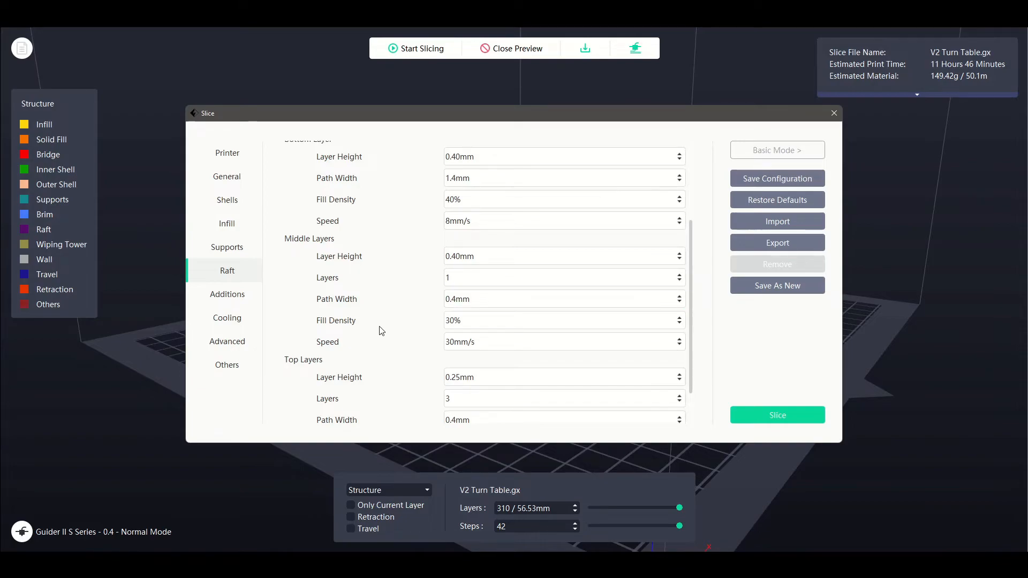
left_click(564, 320)
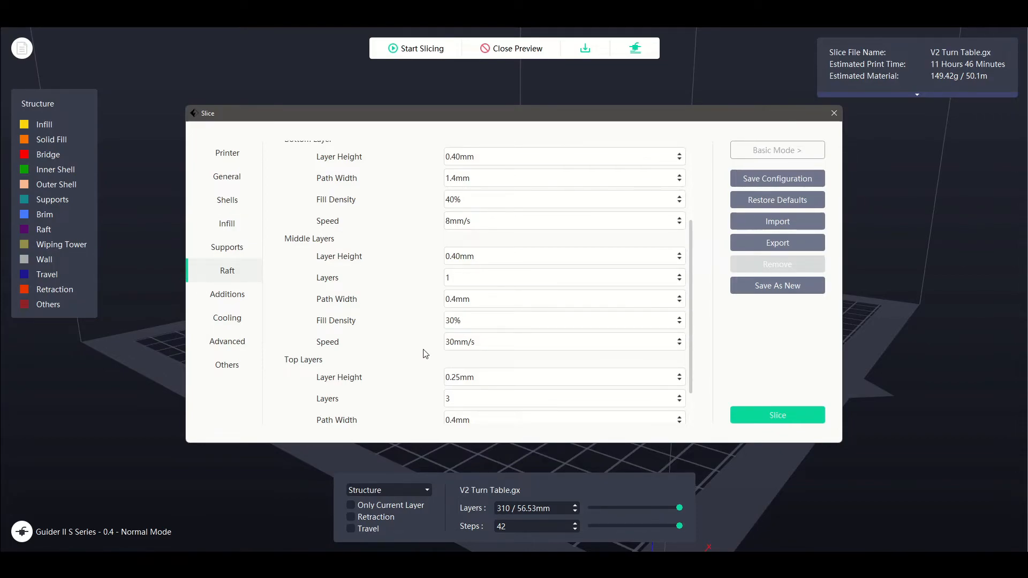
mouse_move(315, 287)
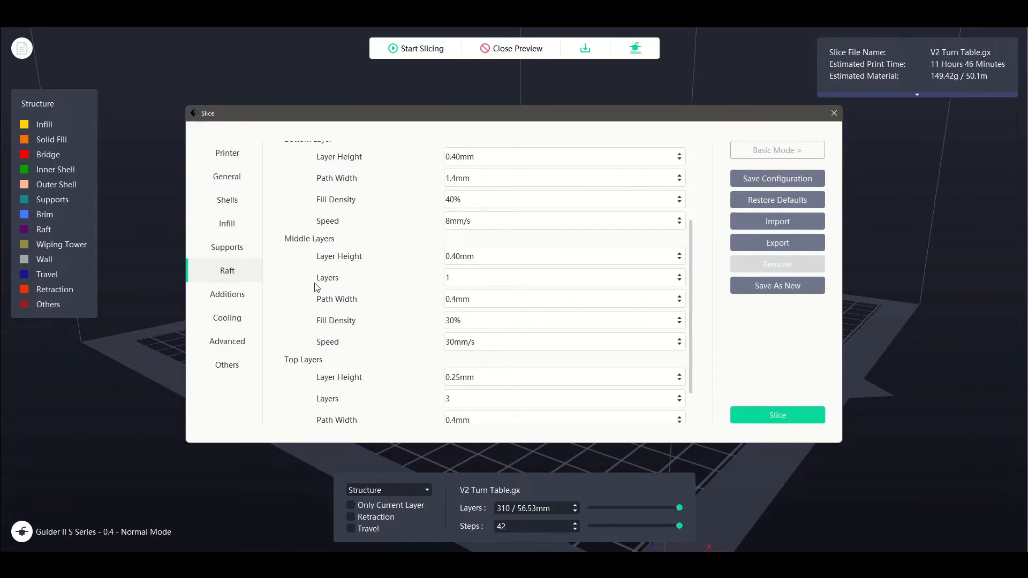
mouse_move(413, 298)
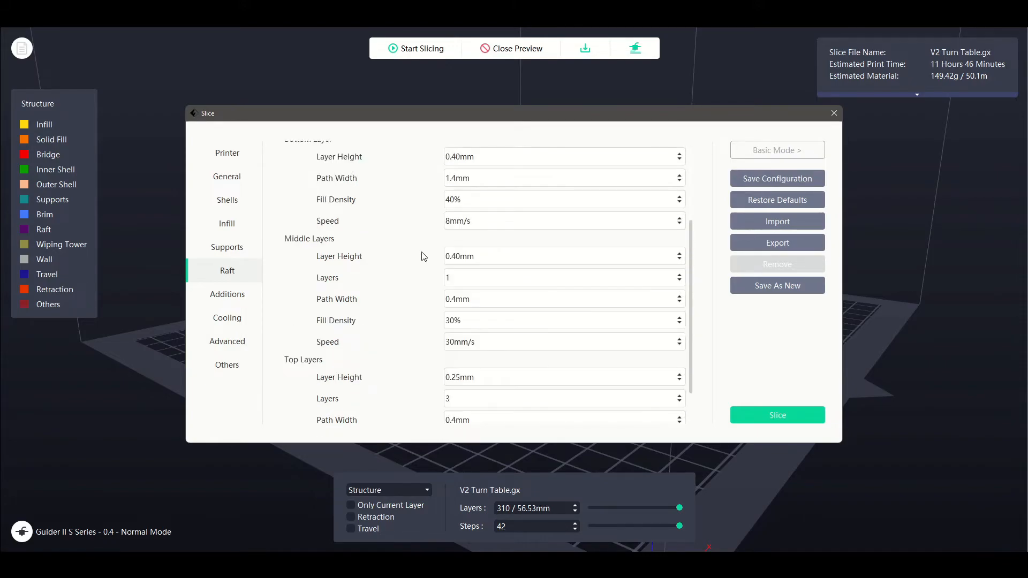
mouse_move(376, 293)
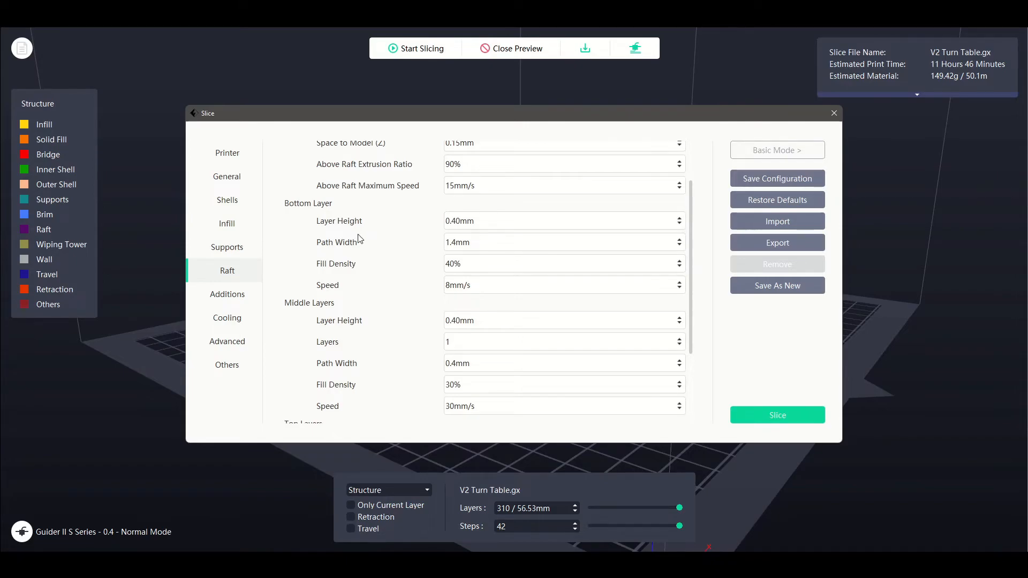
mouse_move(407, 346)
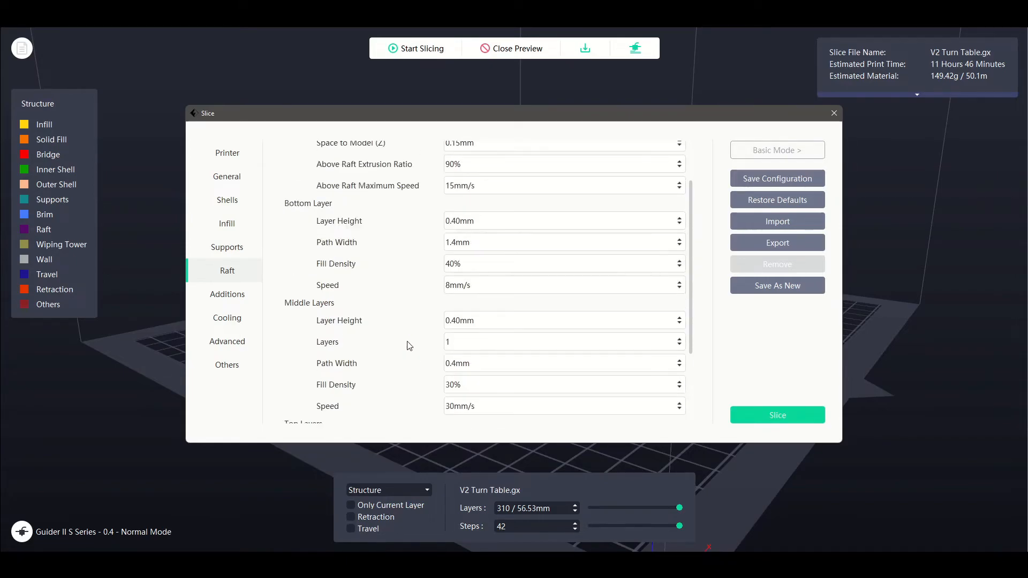
scroll("down", 3)
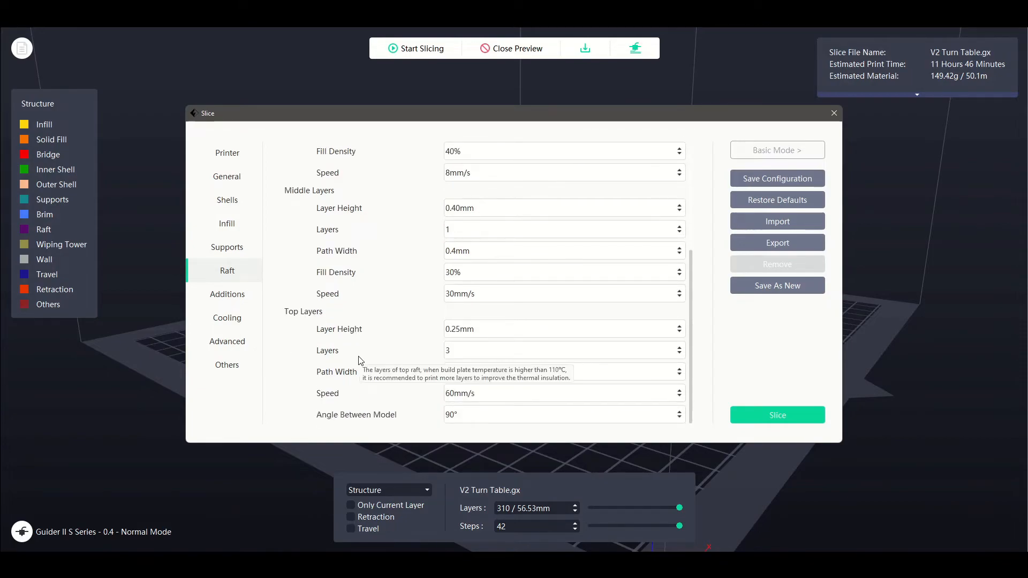
left_click(560, 350)
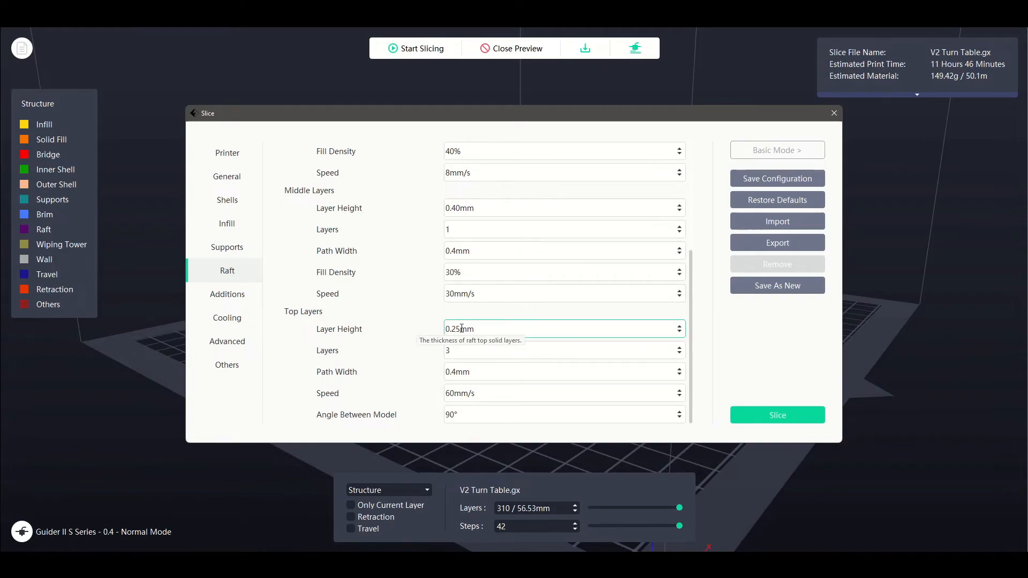
mouse_move(478, 372)
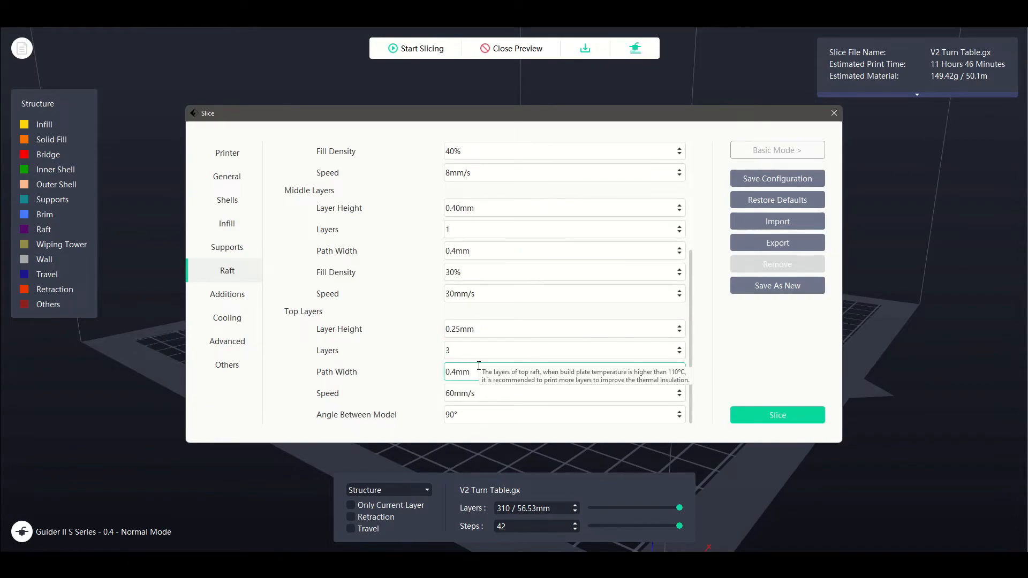
mouse_move(459, 393)
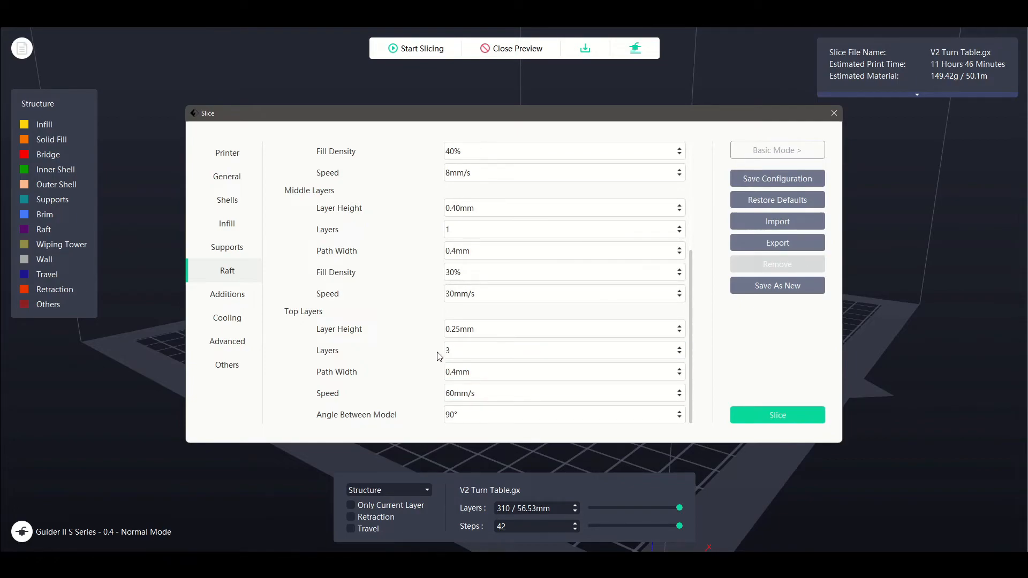
mouse_move(419, 352)
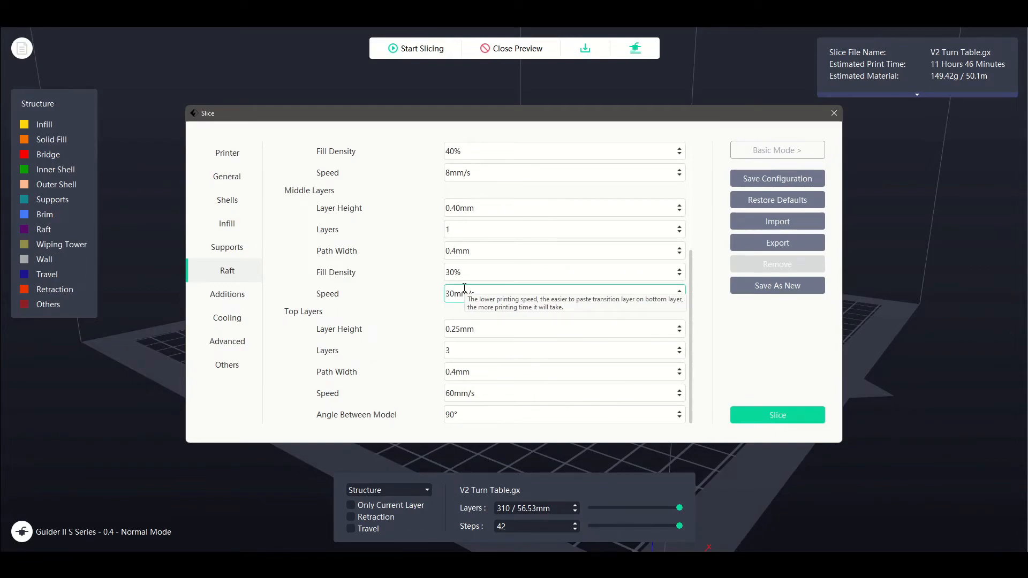
mouse_move(439, 311)
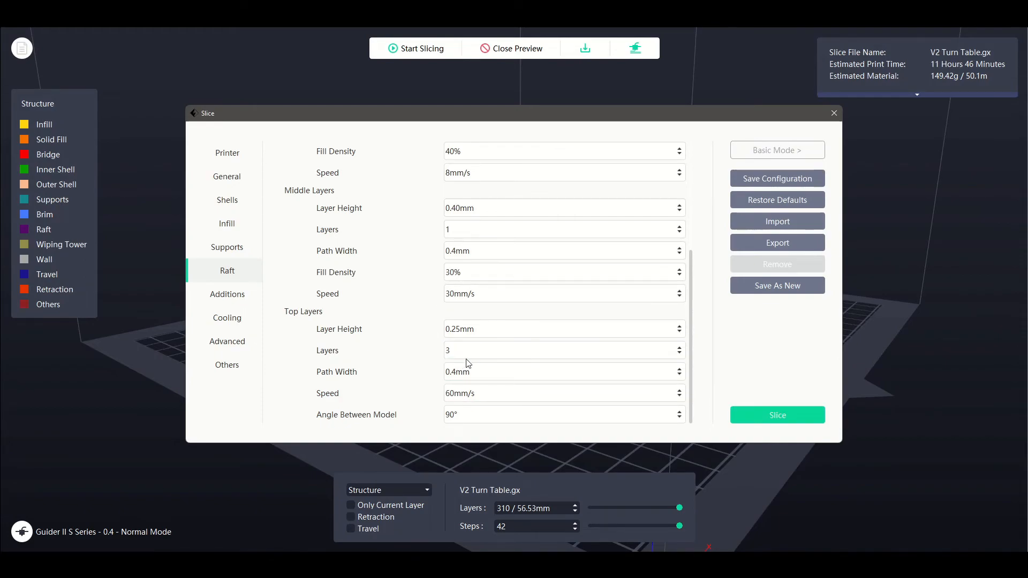
mouse_move(404, 467)
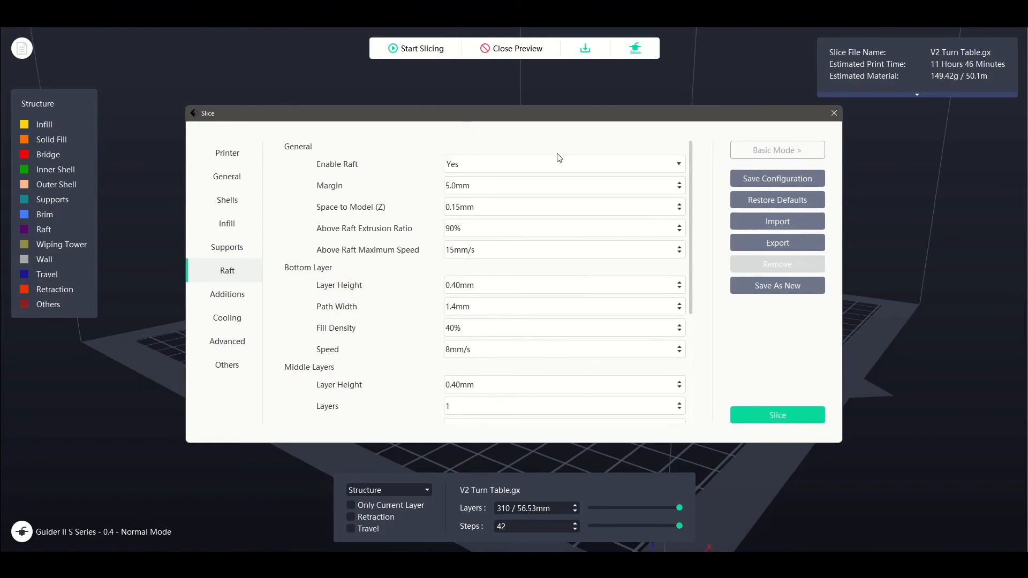
mouse_move(560, 164)
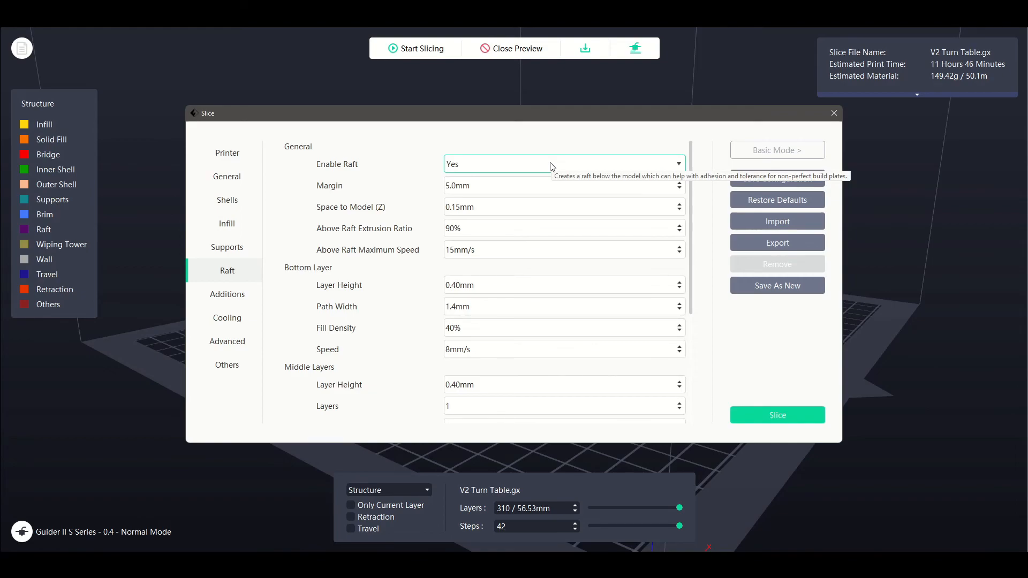
mouse_move(536, 166)
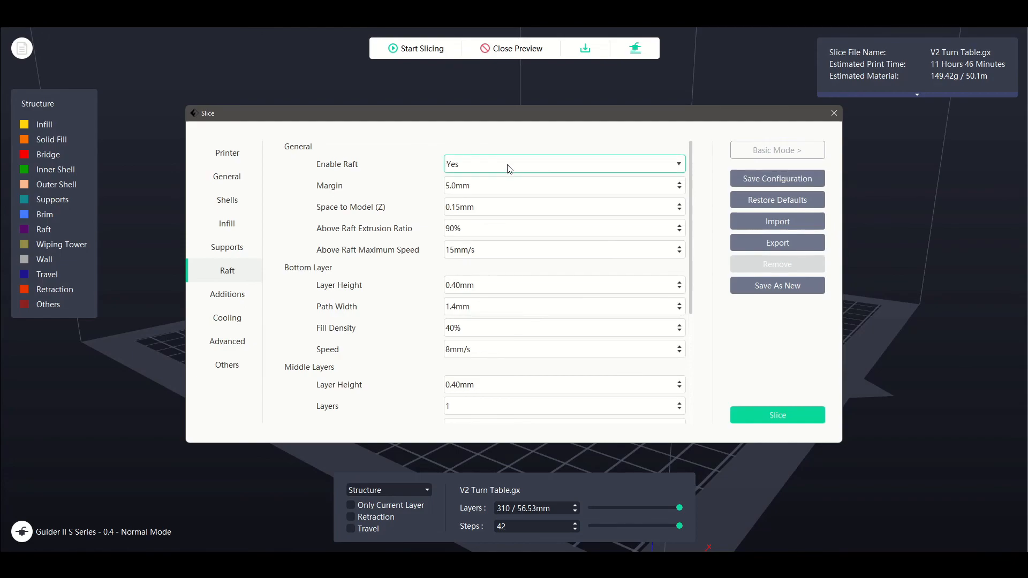
left_click(562, 249)
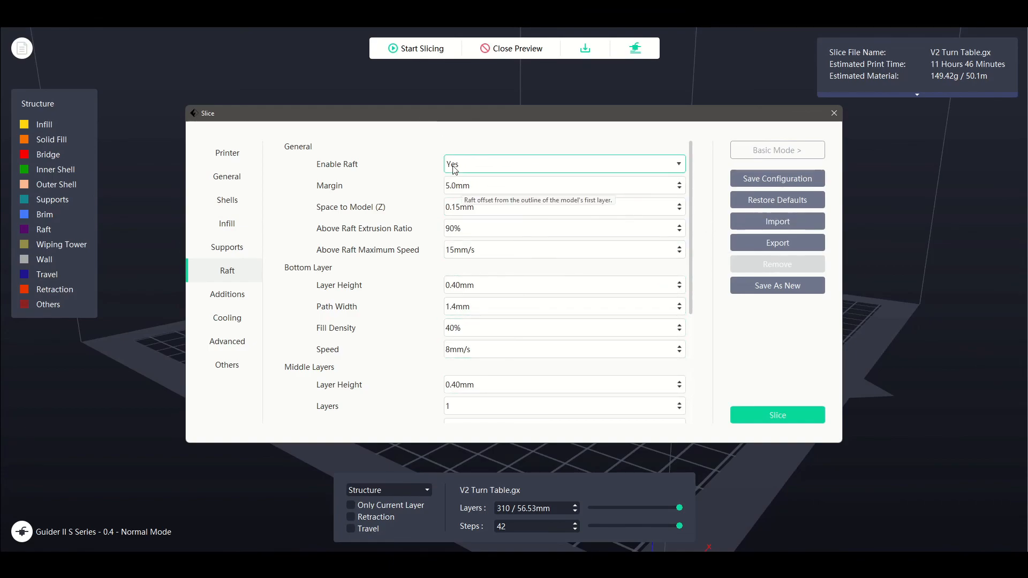
mouse_move(511, 207)
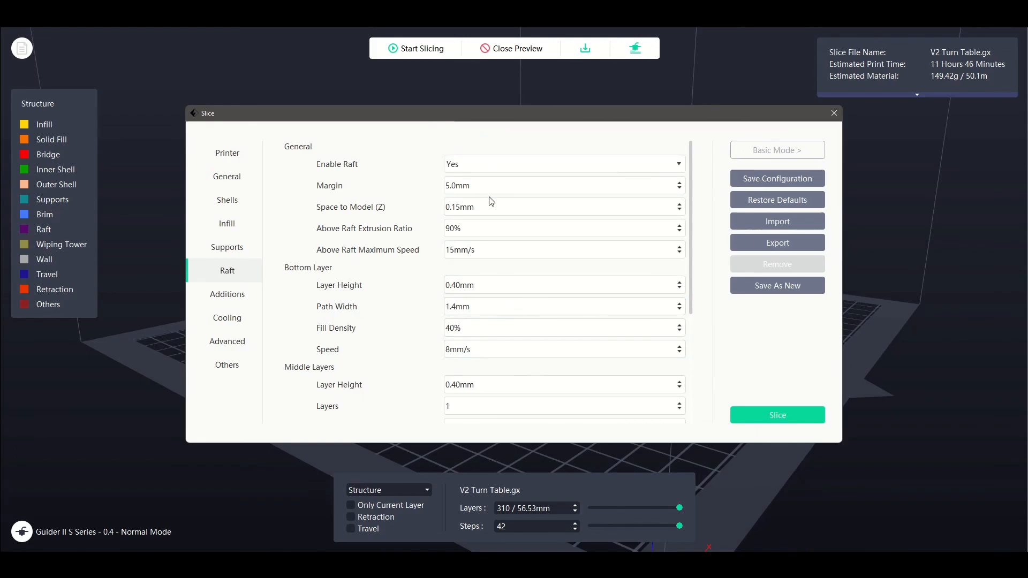
scroll("down", 3)
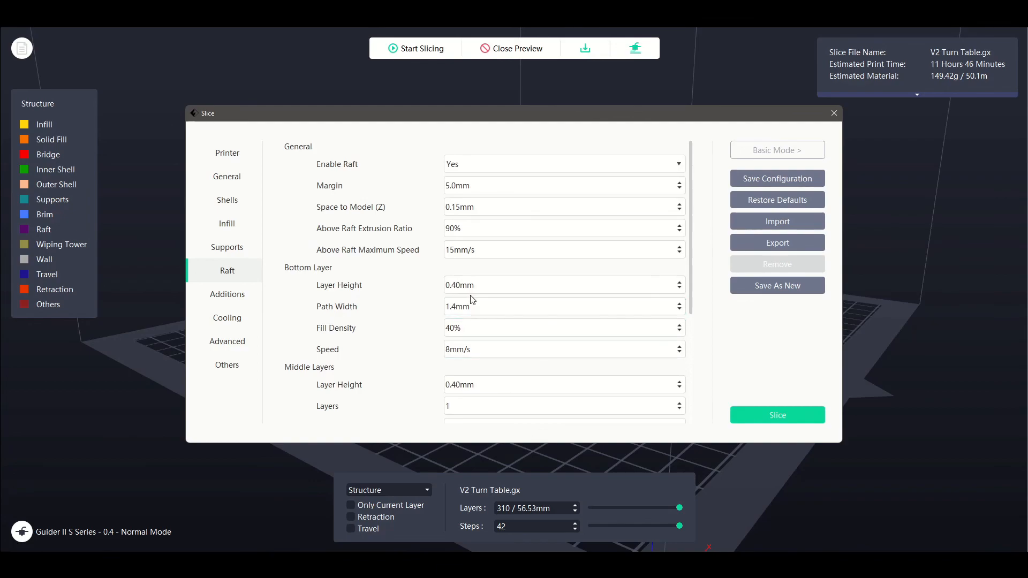
mouse_move(426, 265)
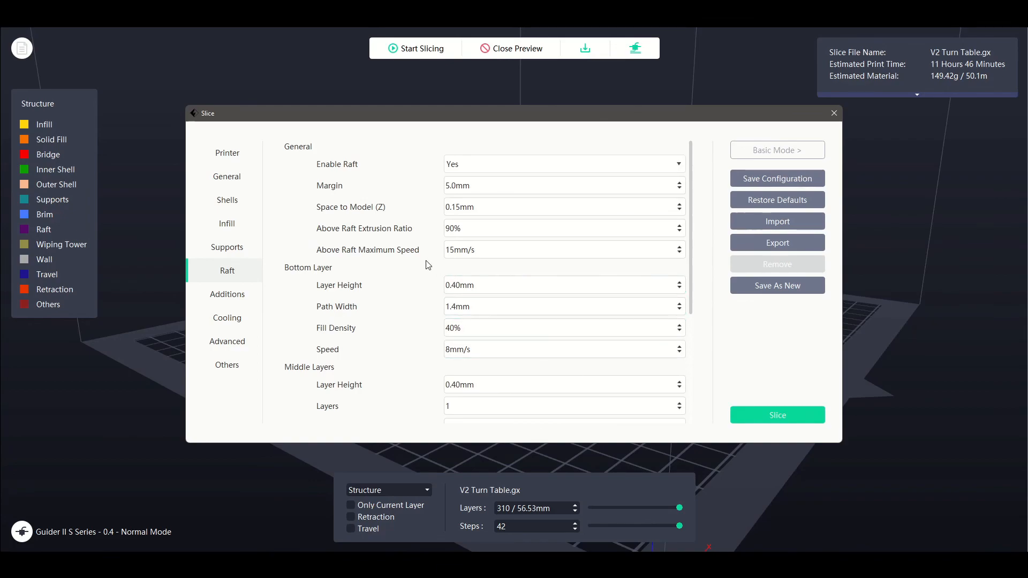